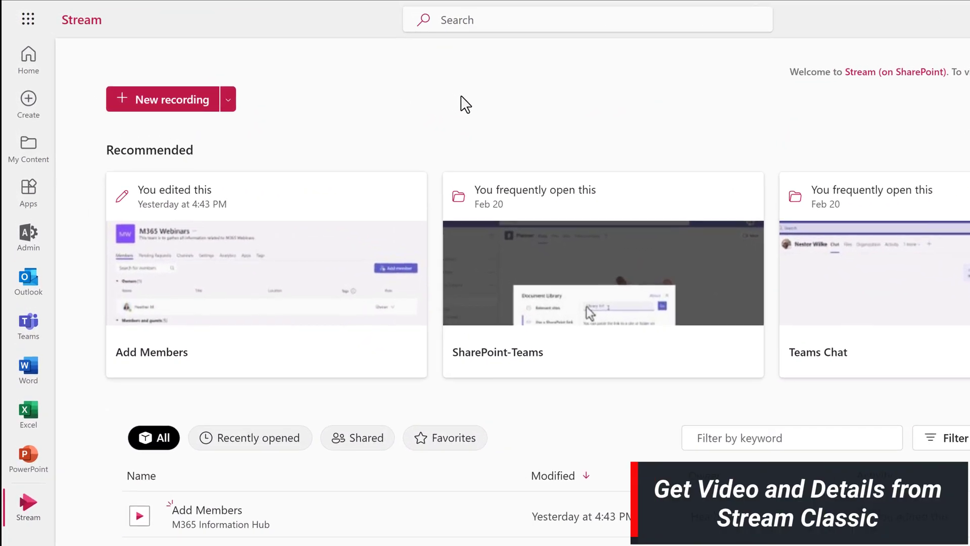
{"action": "mouse_move", "coordinate": [483, 99]}
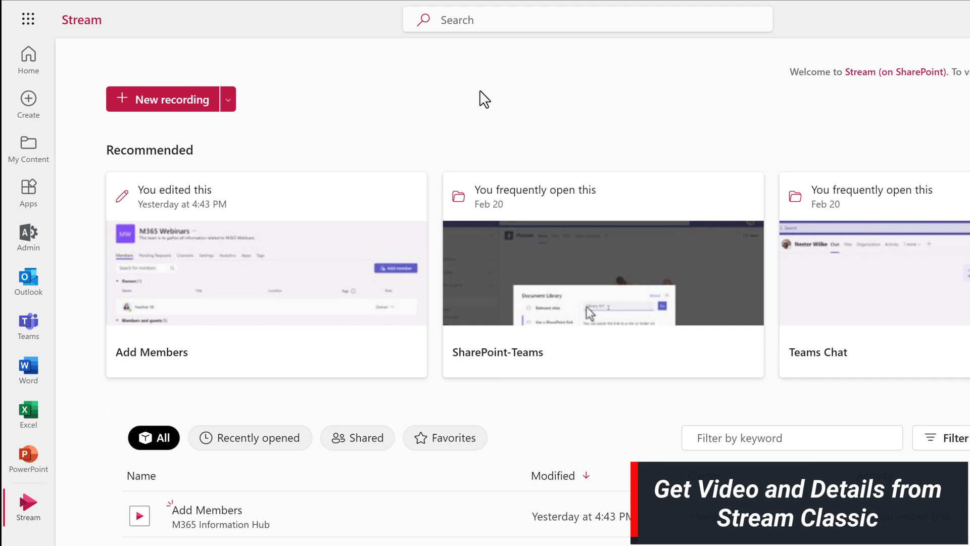
Switch from the new Stream landing page over to Microsoft Stream (Classic).
{"action": "scroll", "scroll_direction": "down", "scroll_amount": 3}
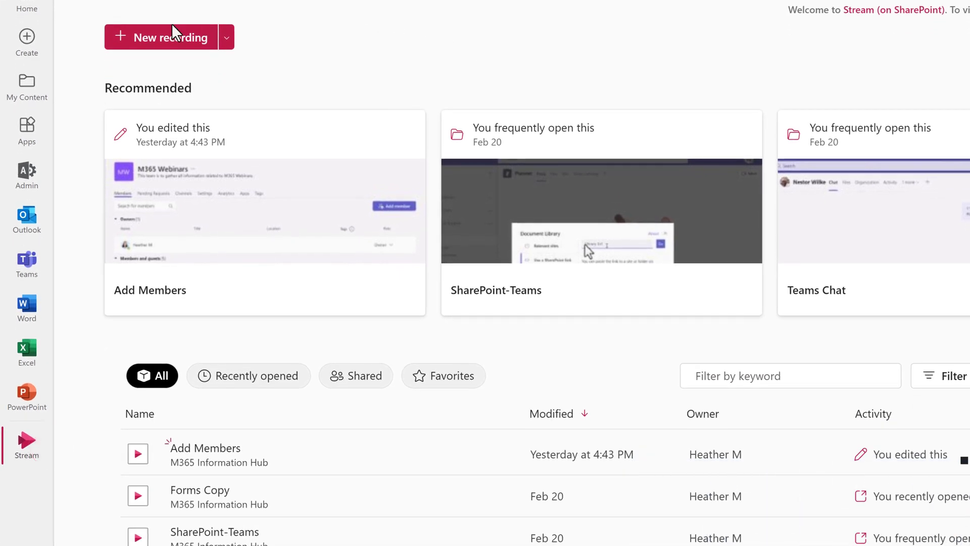
{"action": "scroll", "scroll_direction": "up", "scroll_amount": 3}
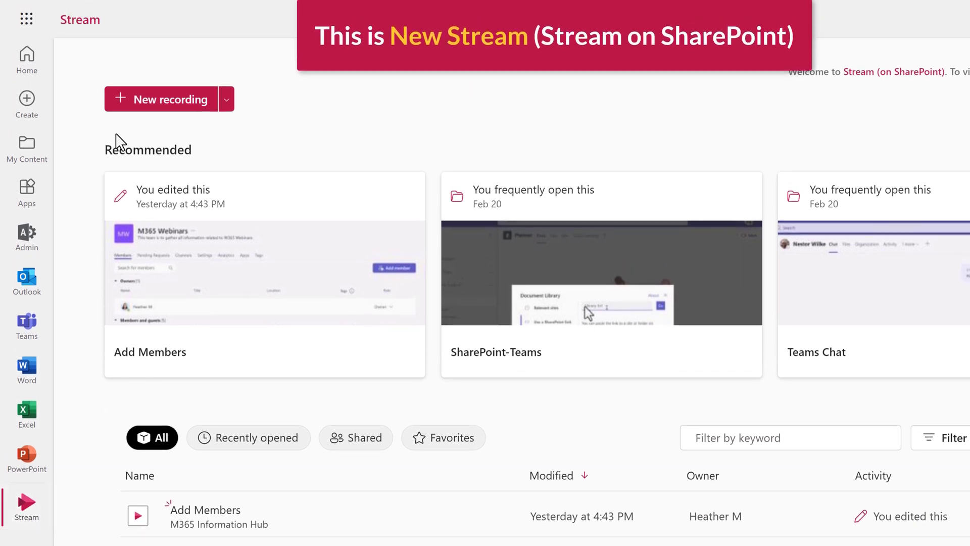
{"action": "mouse_move", "coordinate": [117, 134]}
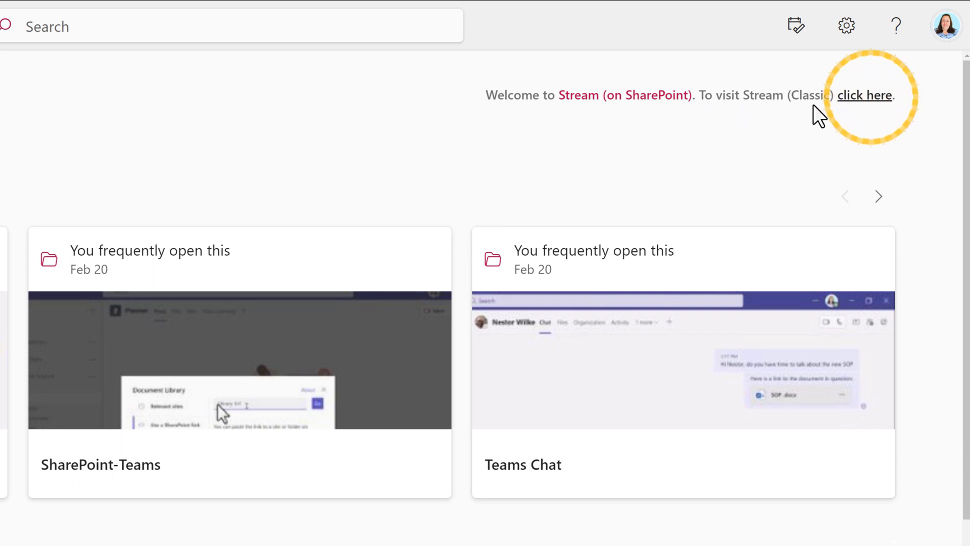
{"action": "left_click", "coordinate": [864, 95]}
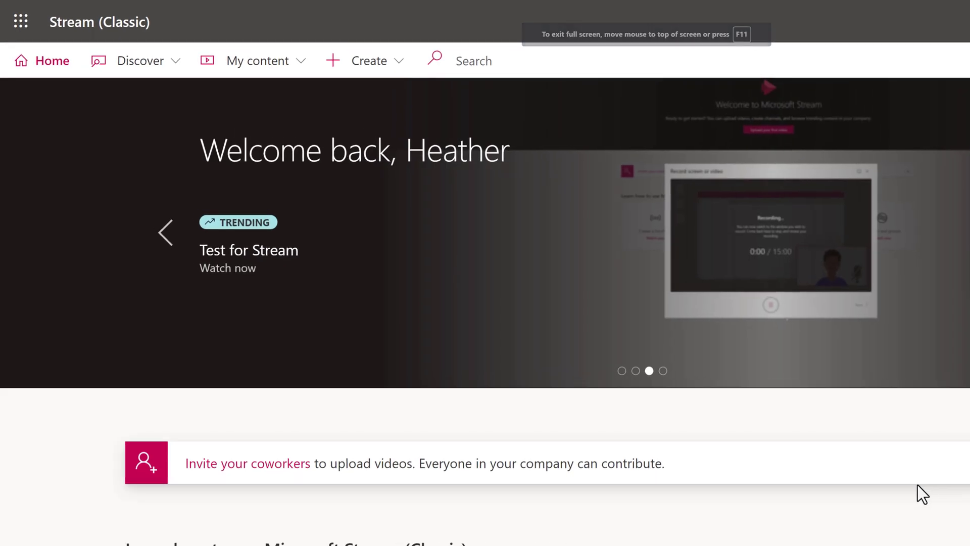
{"action": "mouse_move", "coordinate": [437, 377]}
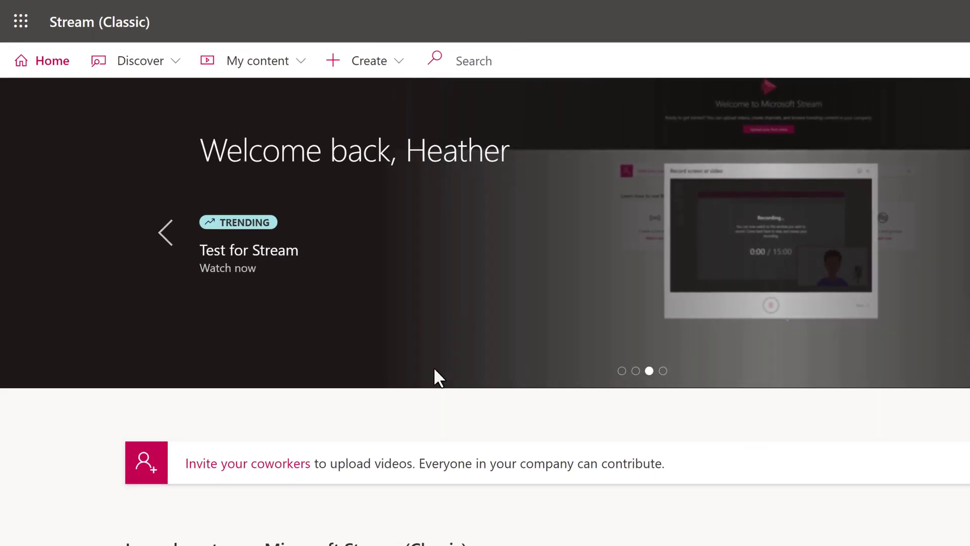
{"action": "mouse_move", "coordinate": [446, 382]}
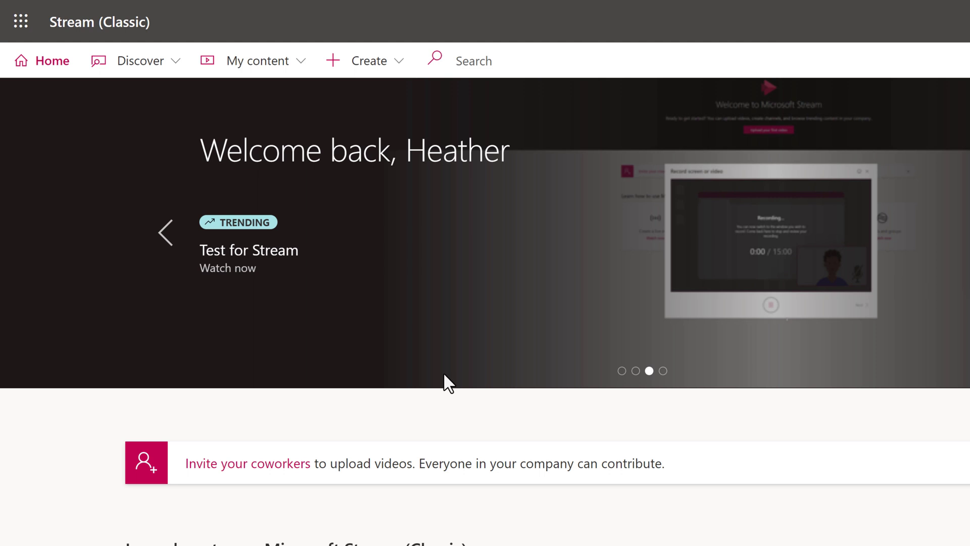
{"action": "mouse_move", "coordinate": [257, 60]}
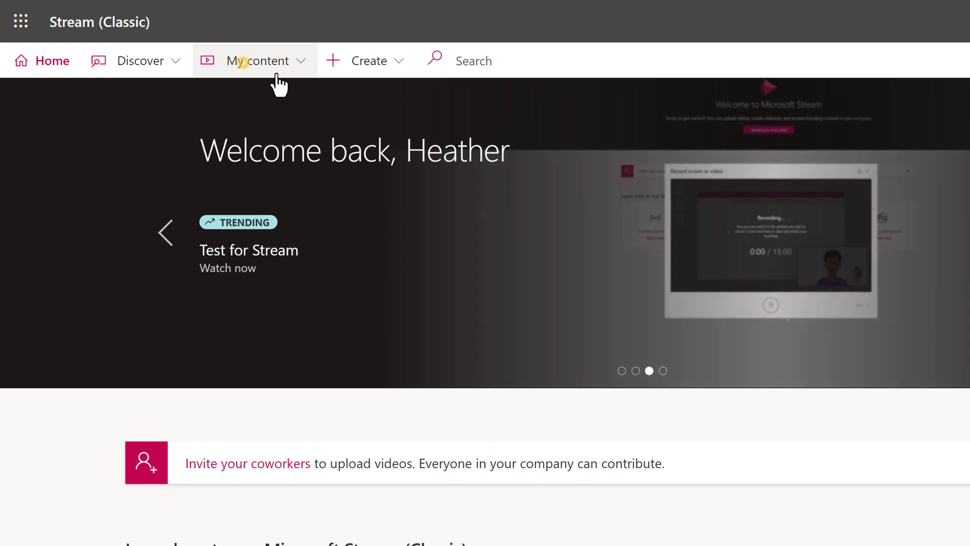
Show the My content > Videos list with my uploaded videos such as Share System Audio.
{"action": "left_click", "coordinate": [257, 60]}
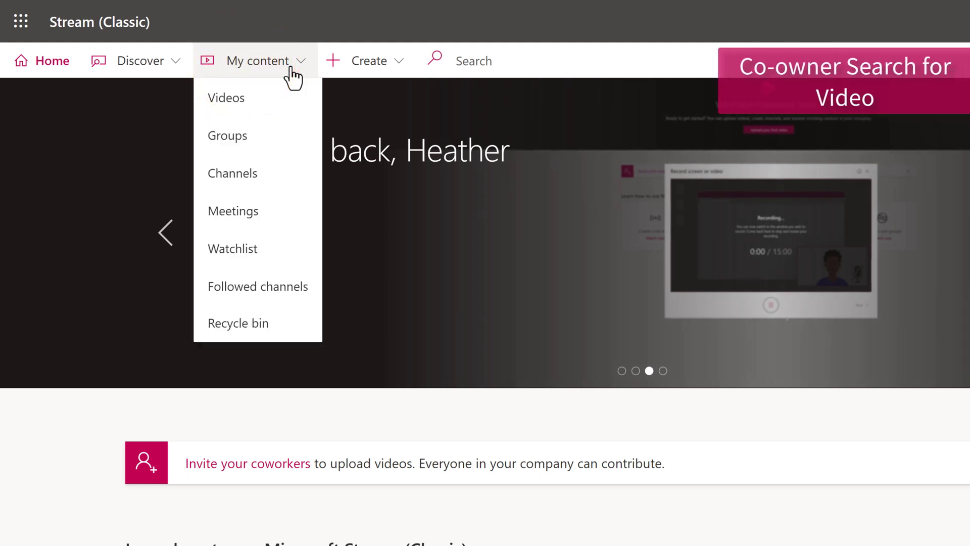
{"action": "left_click", "coordinate": [233, 99]}
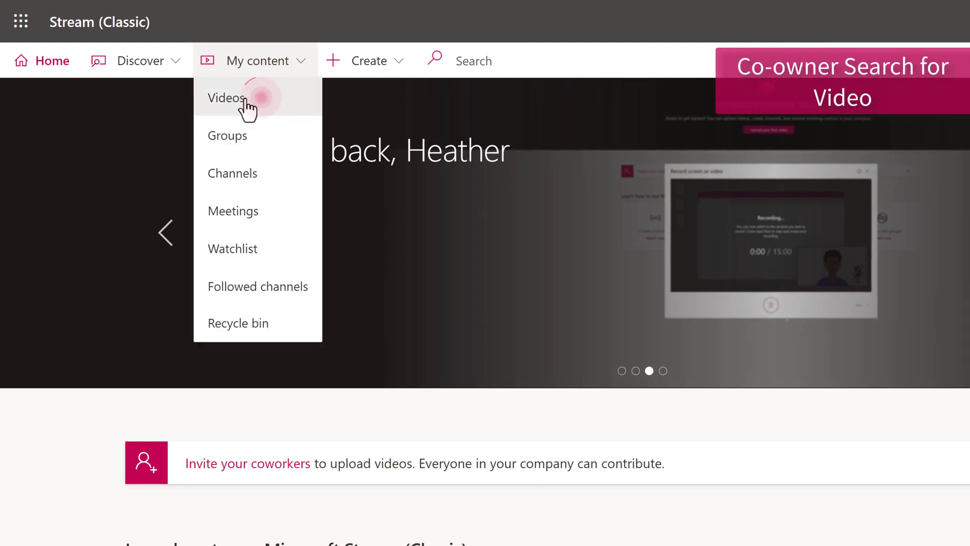
{"action": "left_click", "coordinate": [226, 98]}
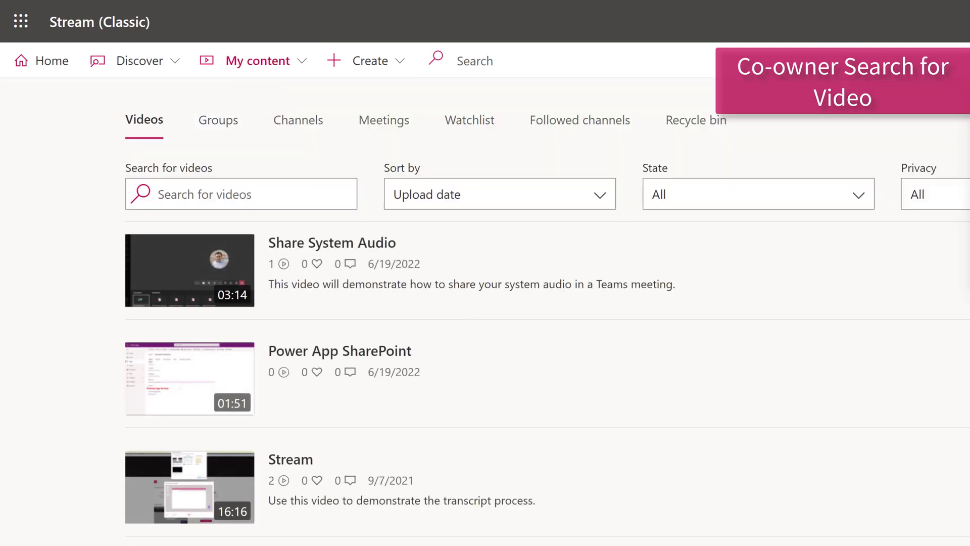
{"action": "mouse_move", "coordinate": [804, 106]}
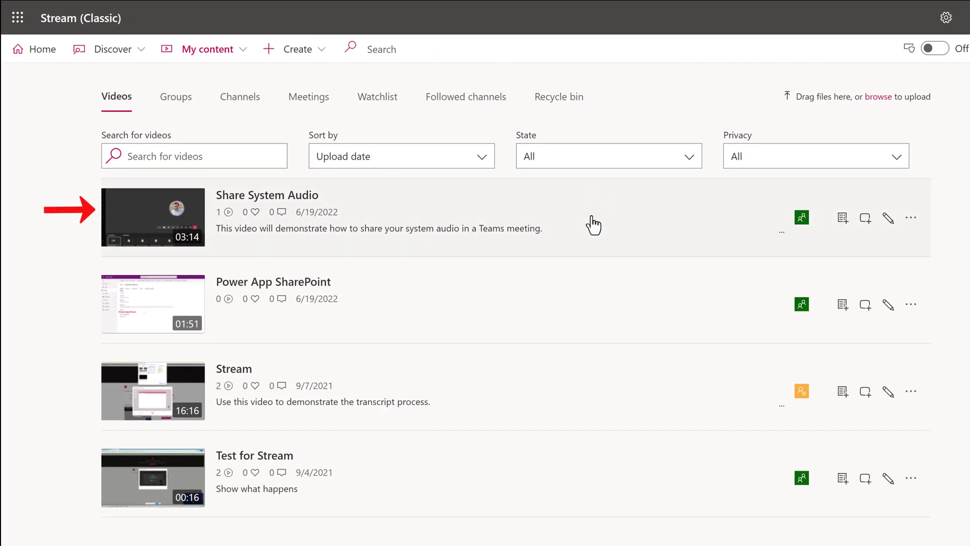
{"action": "mouse_move", "coordinate": [541, 286]}
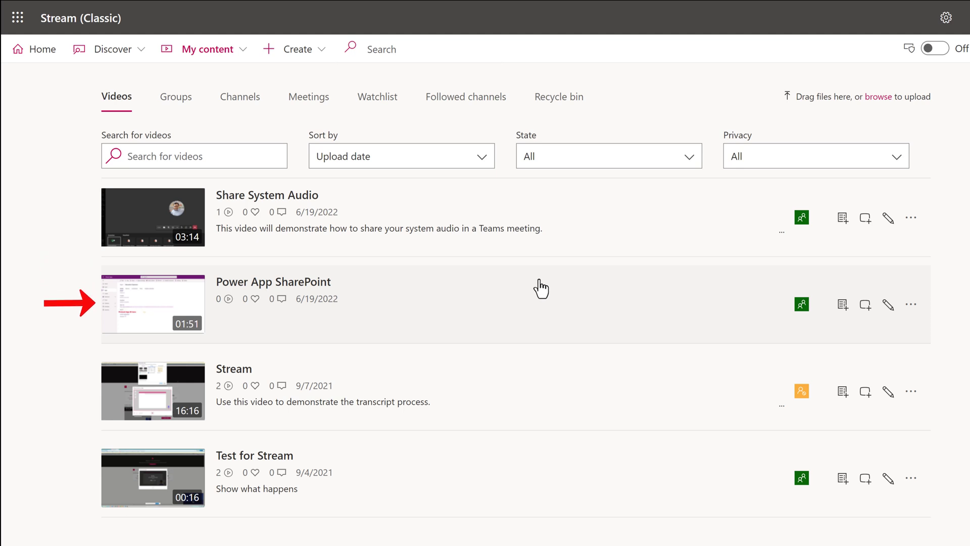
{"action": "mouse_move", "coordinate": [294, 248]}
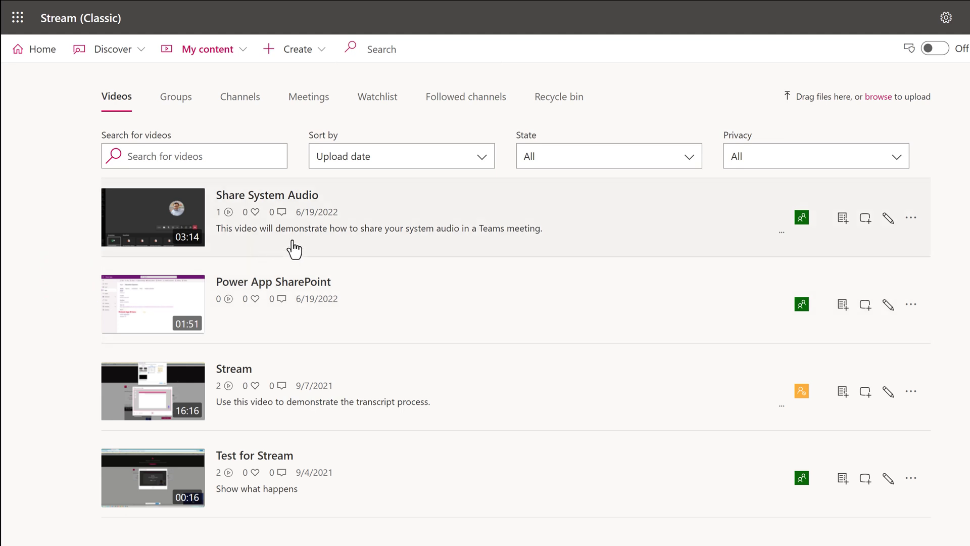
{"action": "mouse_move", "coordinate": [888, 240]}
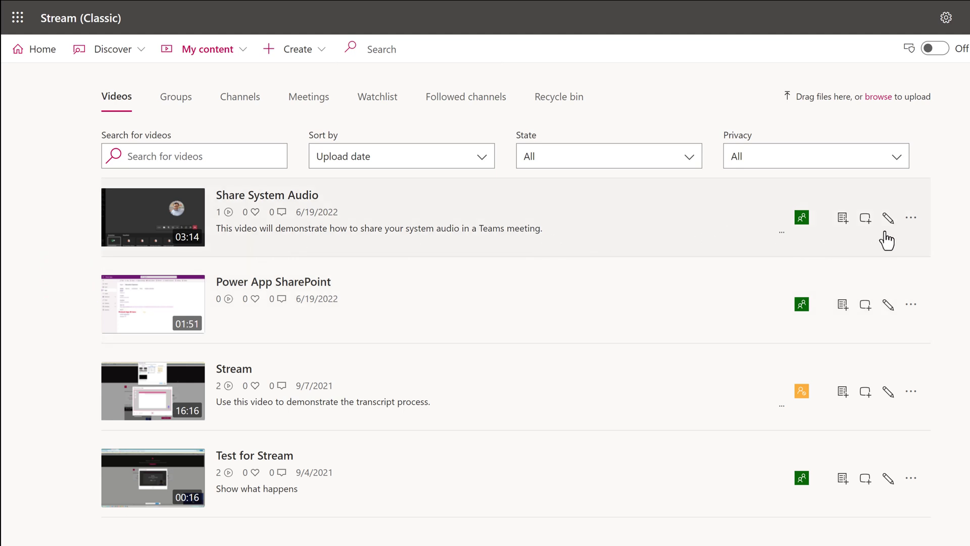
{"action": "mouse_move", "coordinate": [888, 217]}
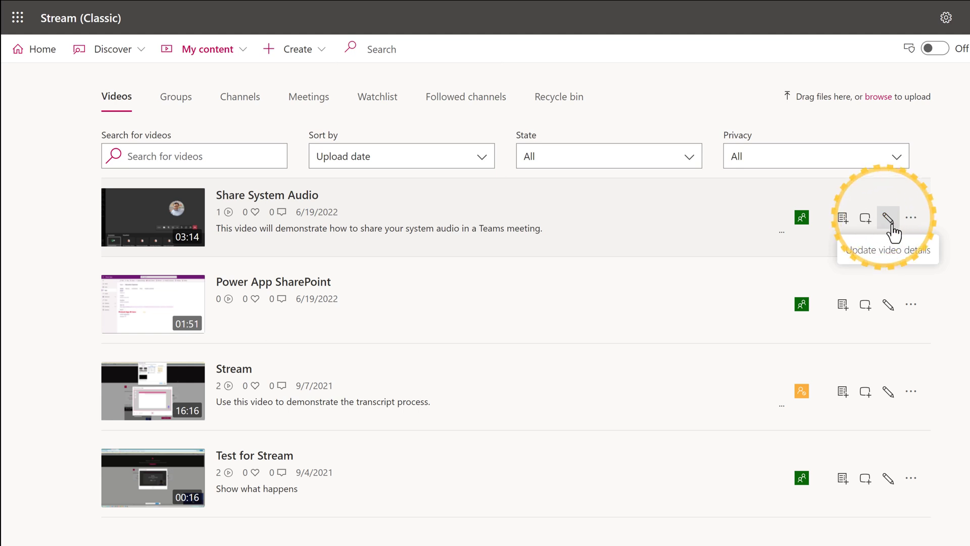
Go into the Share System Audio video's details and download the video file.
{"action": "left_click", "coordinate": [889, 216]}
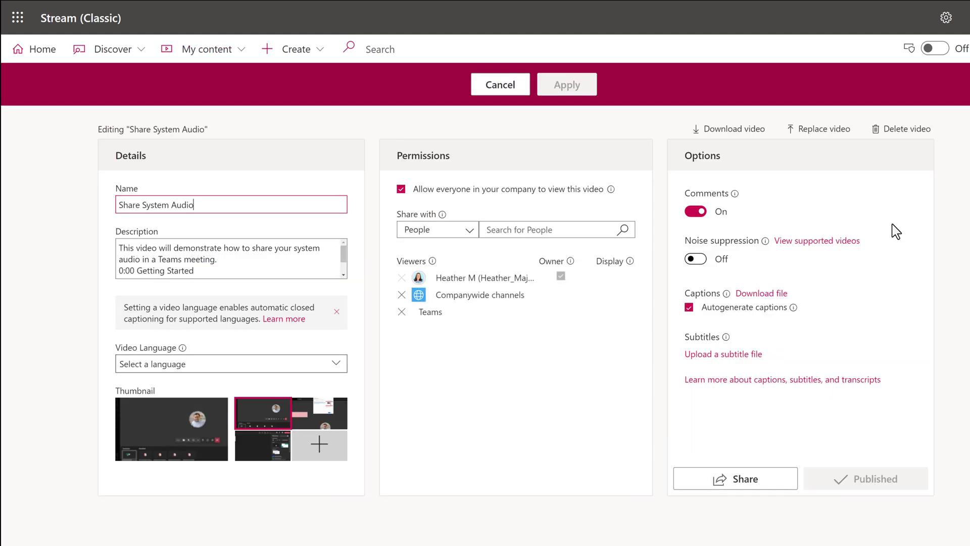
{"action": "mouse_move", "coordinate": [848, 254]}
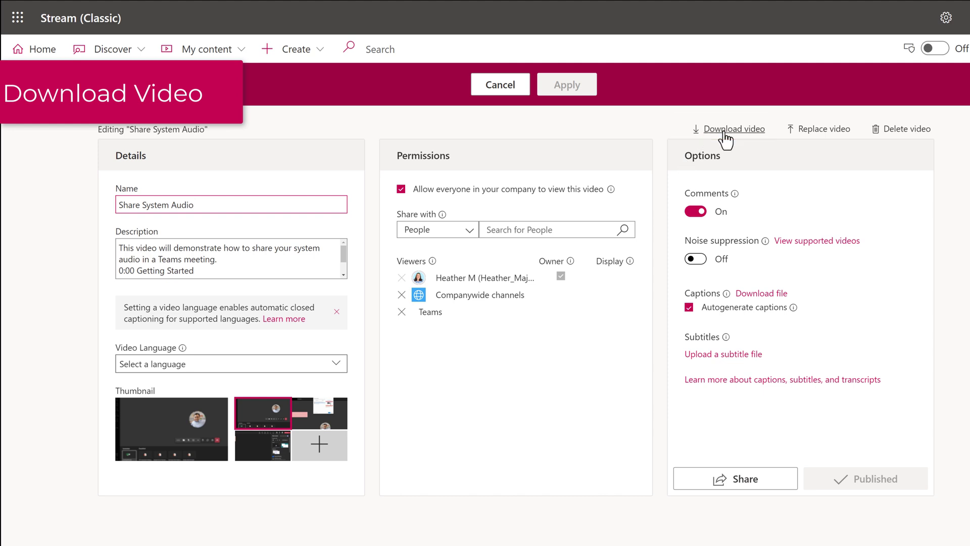
{"action": "left_click", "coordinate": [735, 128]}
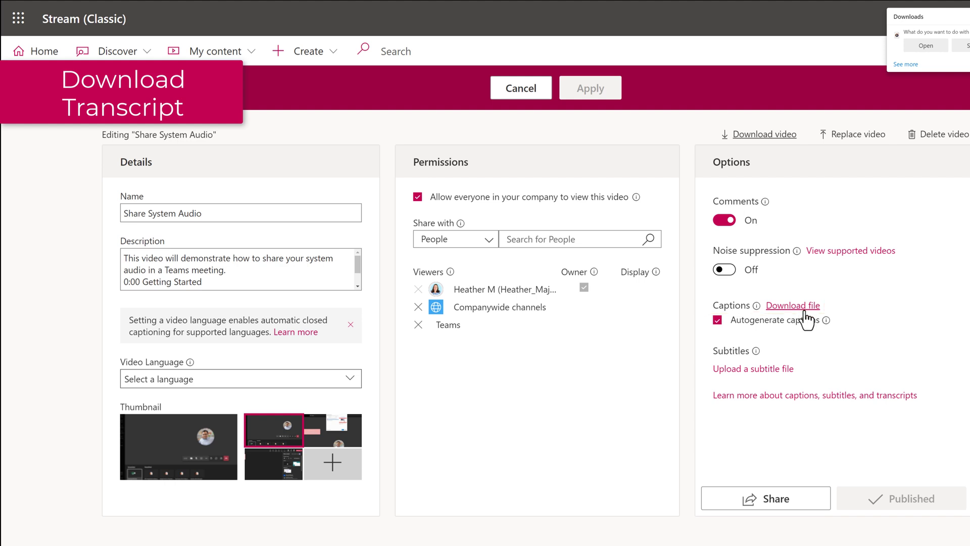
Download the video's captions transcript file and review its name and description.
{"action": "left_click", "coordinate": [793, 304]}
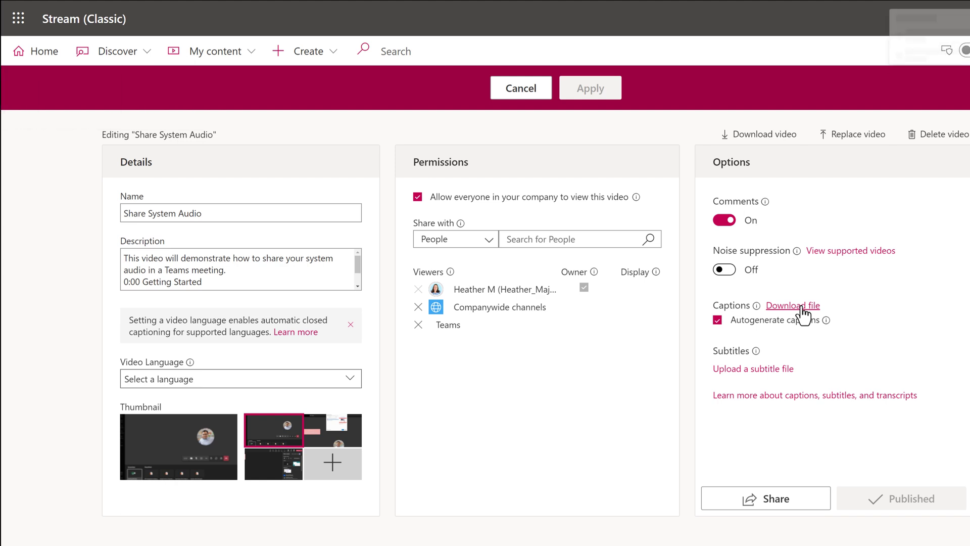
{"action": "left_click", "coordinate": [792, 305]}
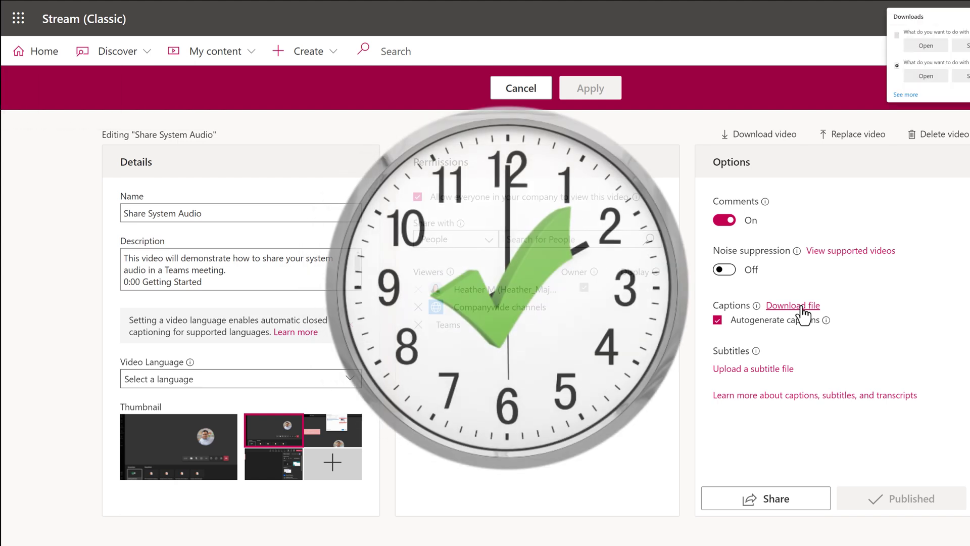
{"action": "mouse_move", "coordinate": [815, 352]}
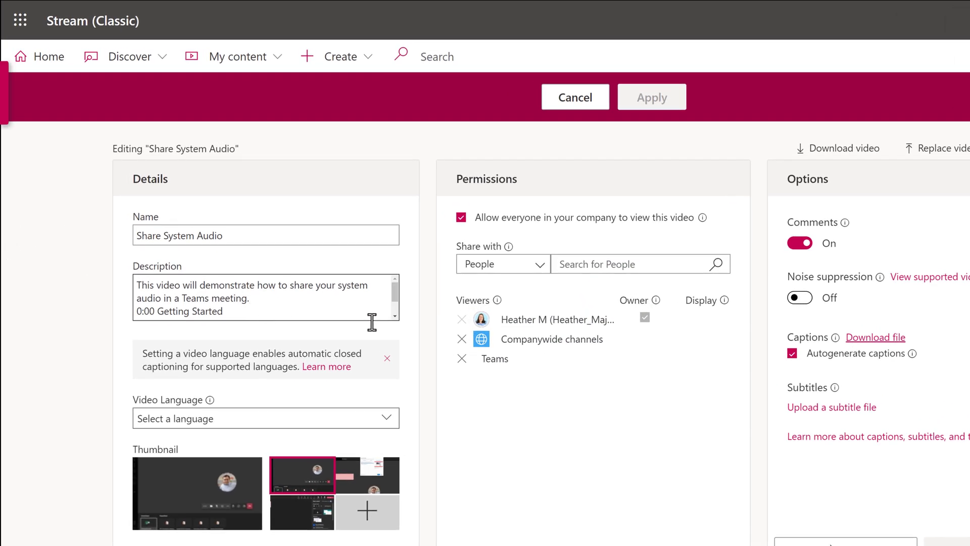
{"action": "scroll", "scroll_direction": "down", "scroll_amount": 3}
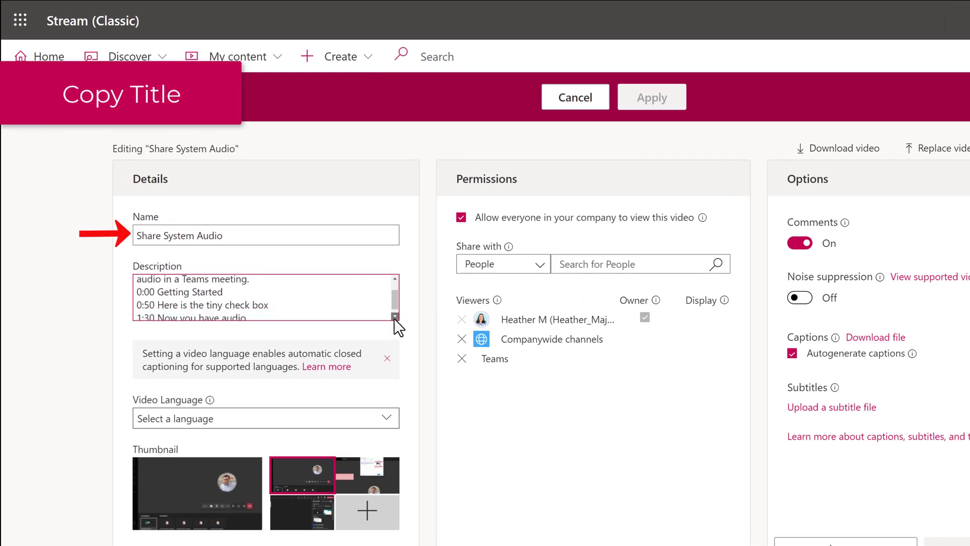
{"action": "scroll", "scroll_direction": "down", "scroll_amount": 3}
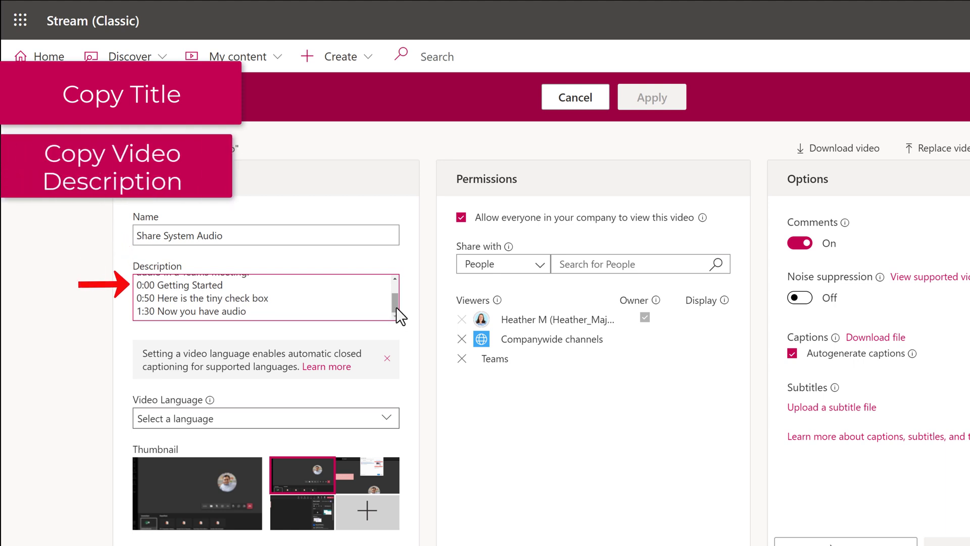
{"action": "scroll", "scroll_direction": "up", "scroll_amount": 3}
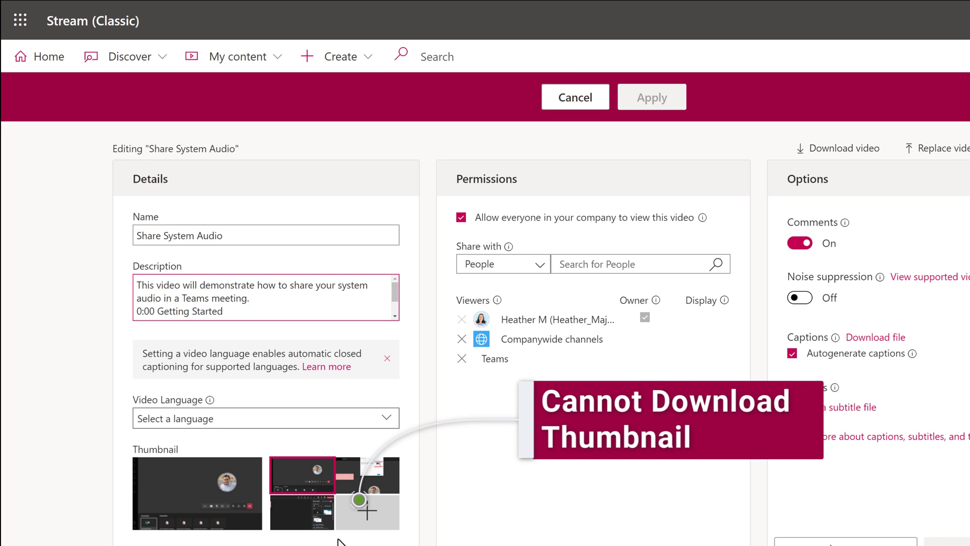
{"action": "mouse_move", "coordinate": [354, 540]}
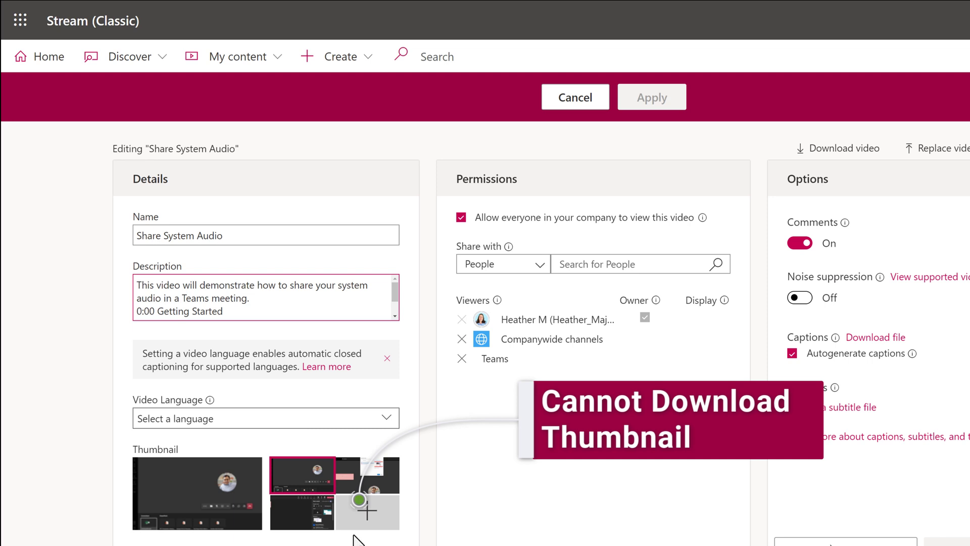
{"action": "mouse_move", "coordinate": [362, 536]}
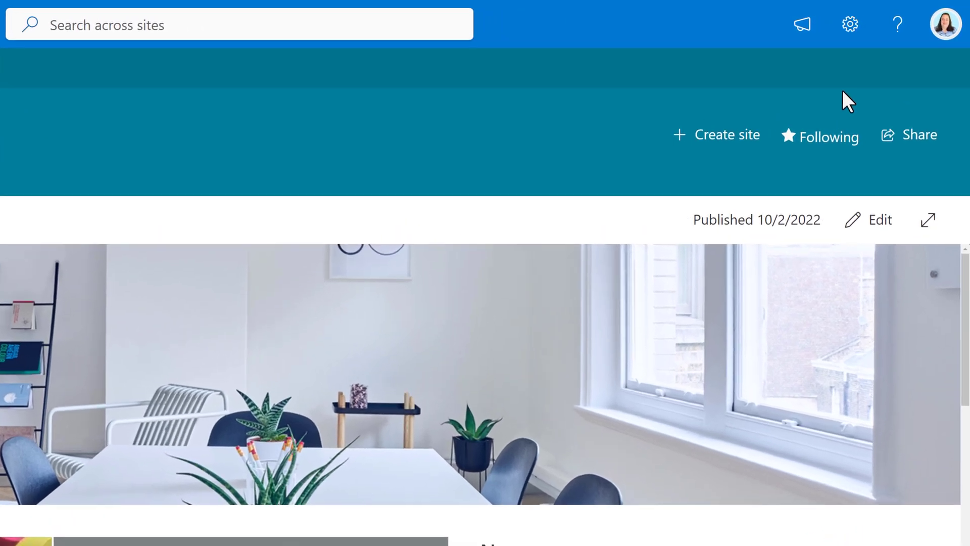
Show the M365 Information Hub site contents, listing its libraries including Video.
{"action": "left_click", "coordinate": [850, 24]}
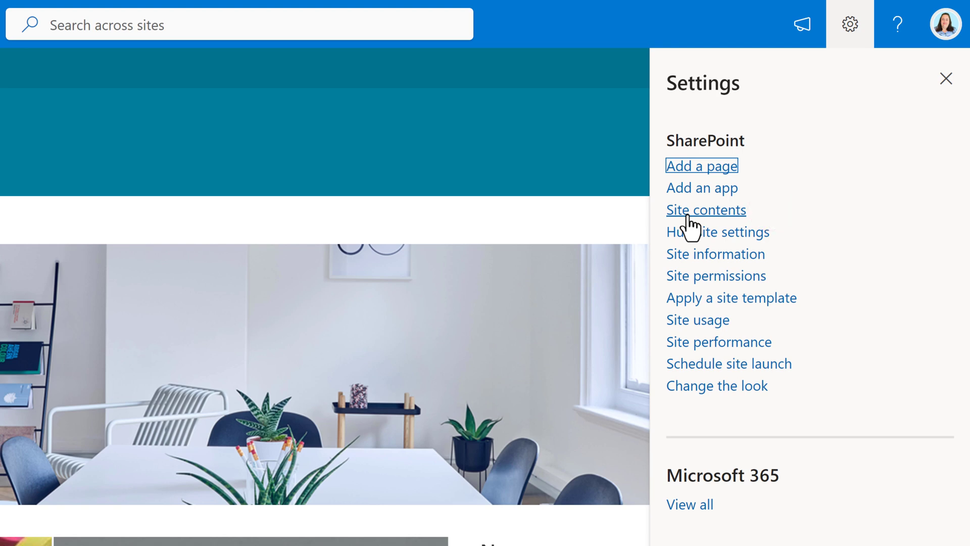
{"action": "left_click", "coordinate": [706, 211]}
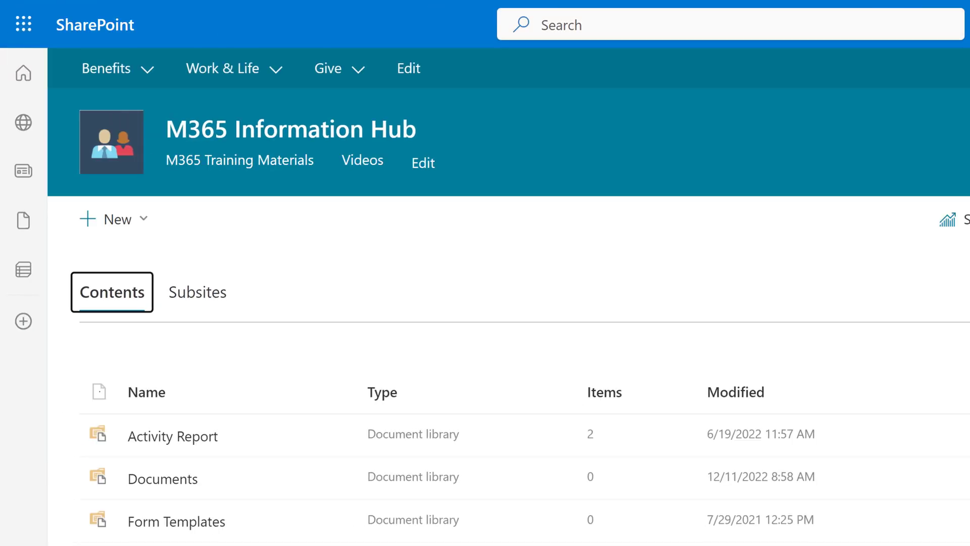
{"action": "mouse_move", "coordinate": [463, 386]}
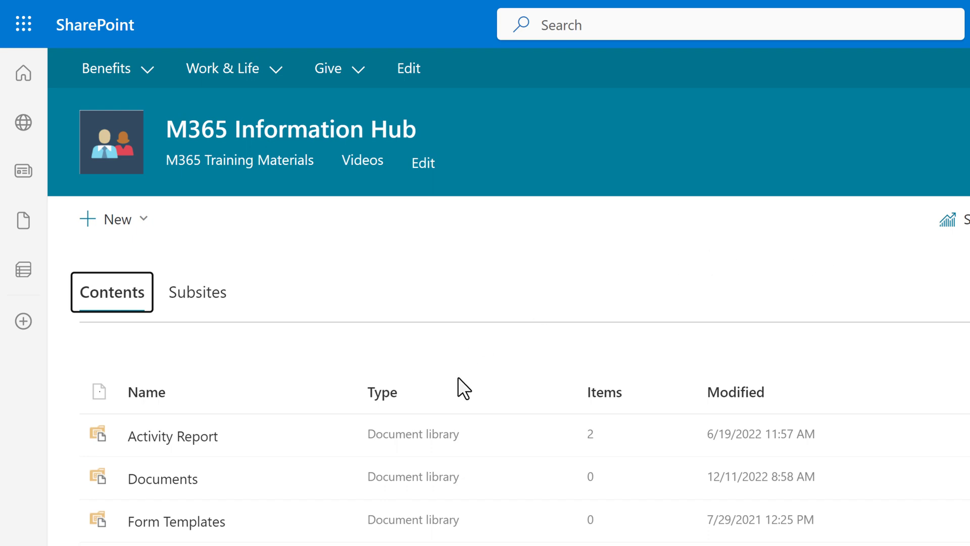
{"action": "scroll", "scroll_direction": "down", "scroll_amount": 3}
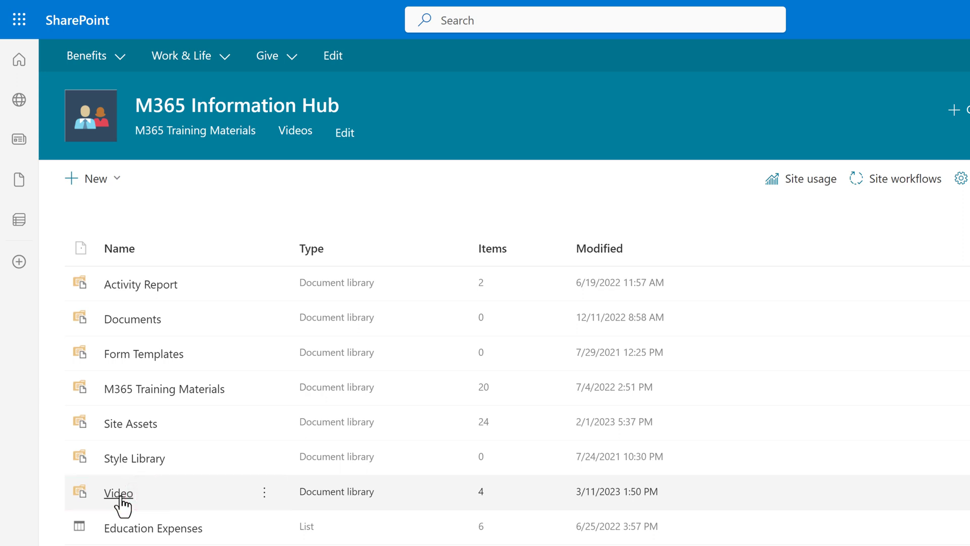
Go into the Video document library to upload Share System Audio (1).mp4.
{"action": "left_click", "coordinate": [118, 493]}
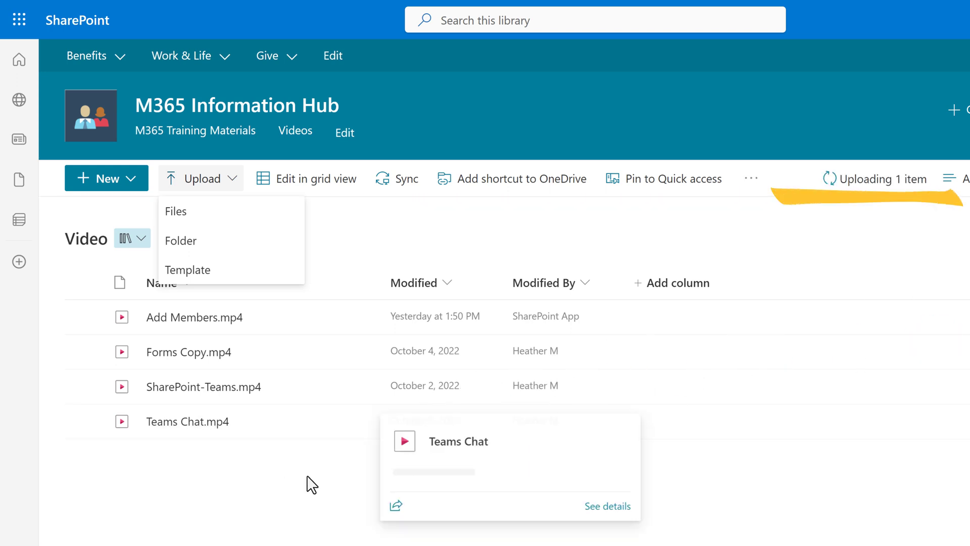
{"action": "mouse_move", "coordinate": [508, 248]}
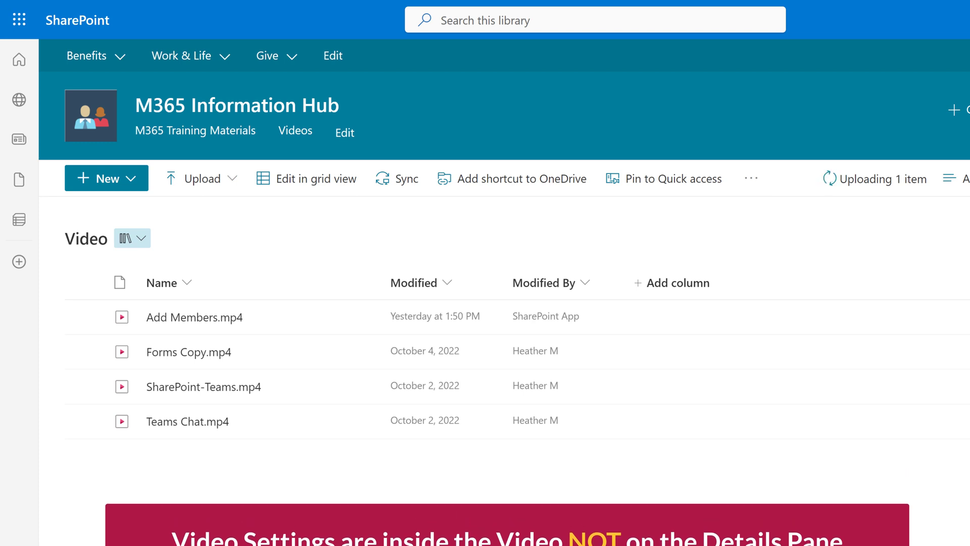
{"action": "mouse_move", "coordinate": [820, 202]}
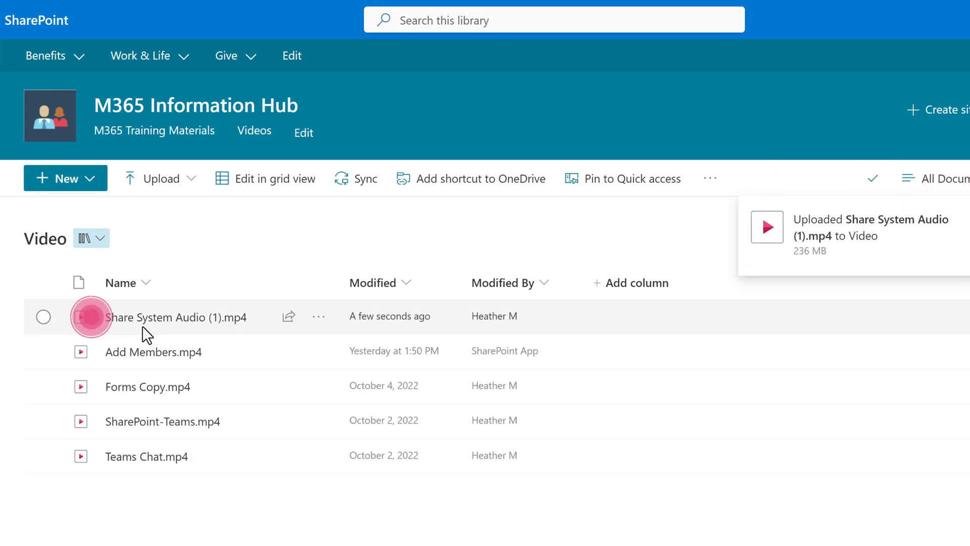
Play the newly uploaded Share System Audio video and show its Video settings panel.
{"action": "left_click", "coordinate": [90, 317]}
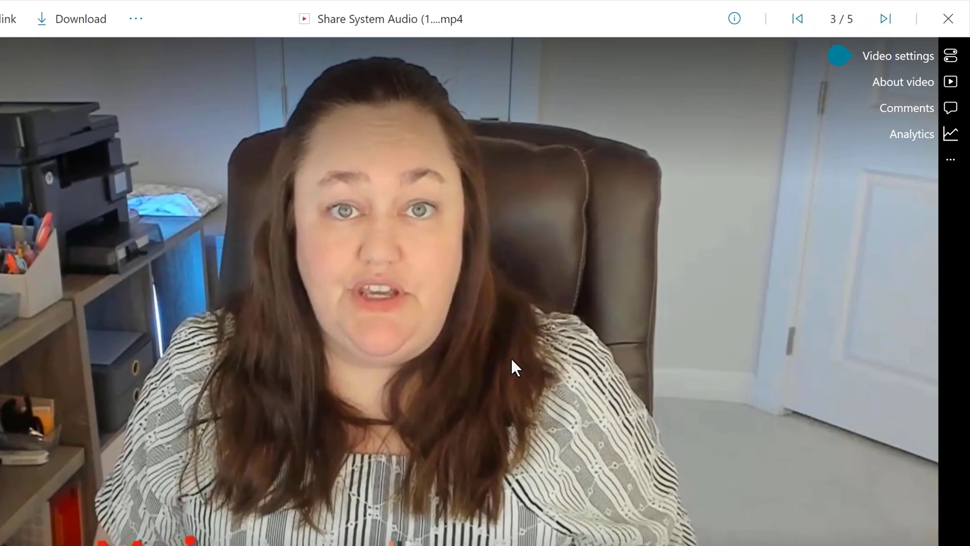
{"action": "mouse_move", "coordinate": [466, 346]}
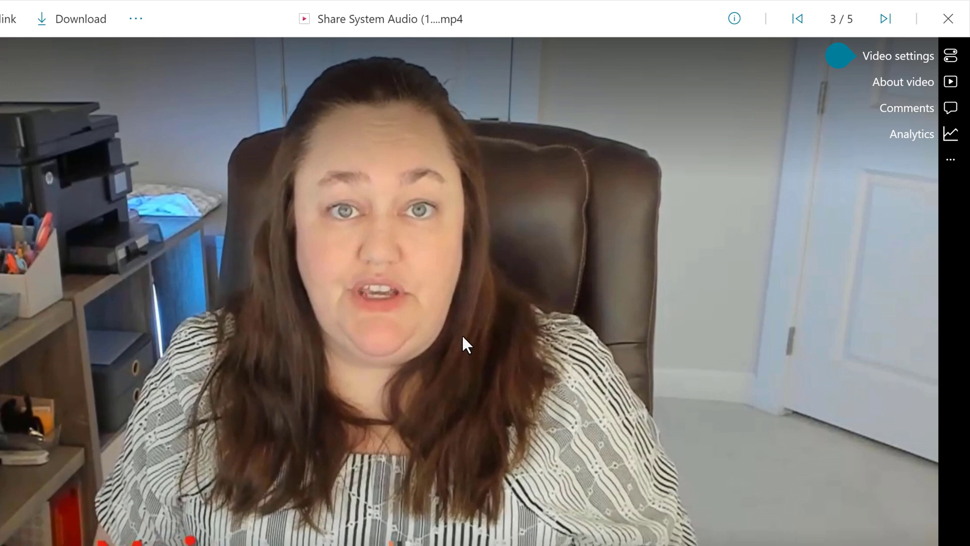
{"action": "left_click", "coordinate": [898, 56]}
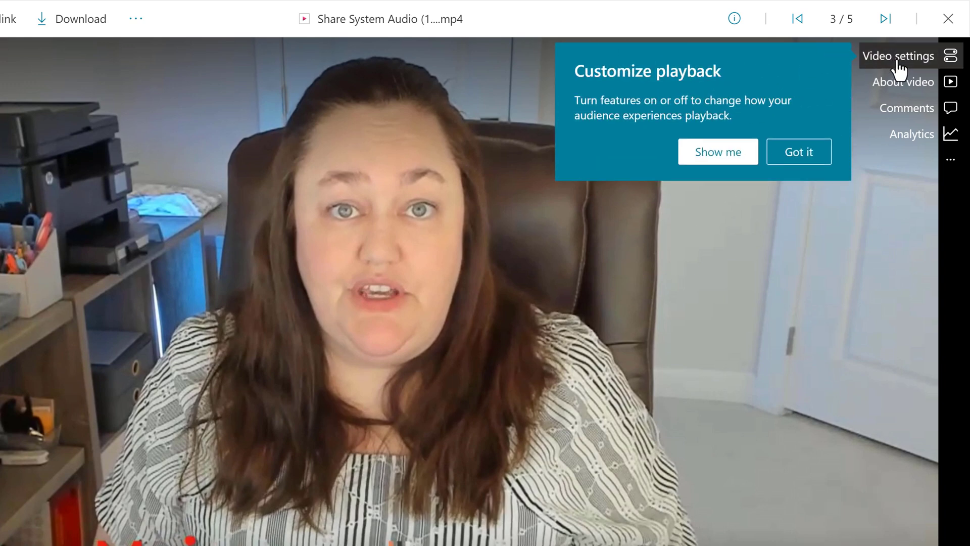
{"action": "left_click", "coordinate": [897, 55]}
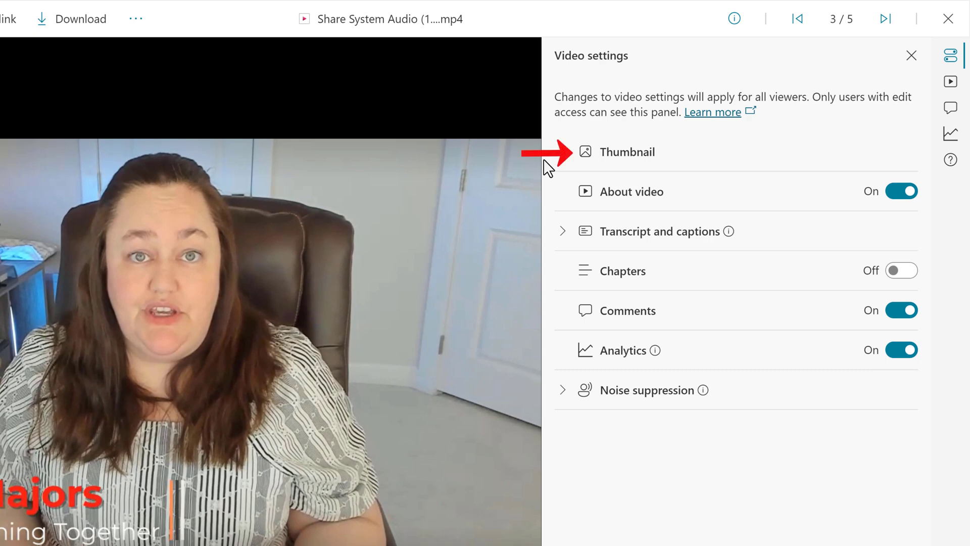
{"action": "mouse_move", "coordinate": [551, 178]}
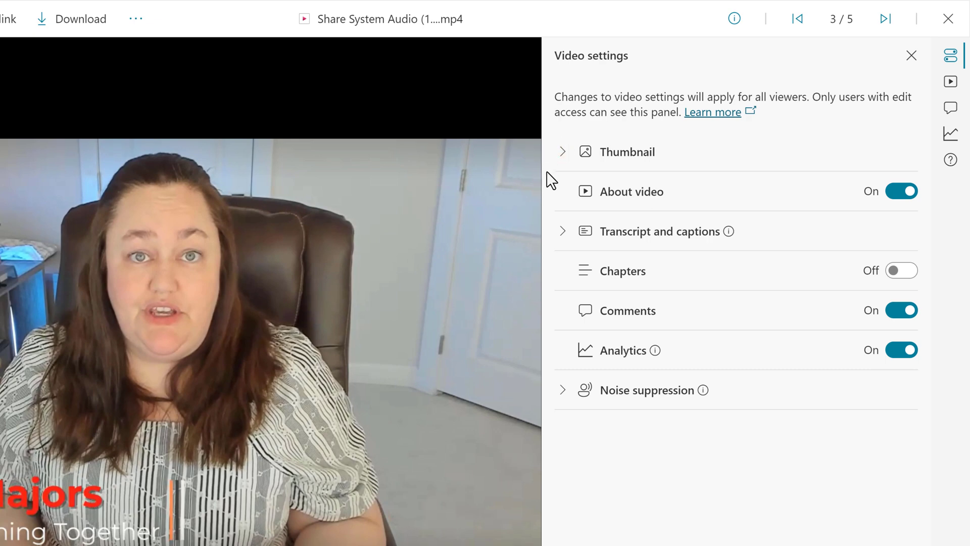
{"action": "mouse_move", "coordinate": [560, 172]}
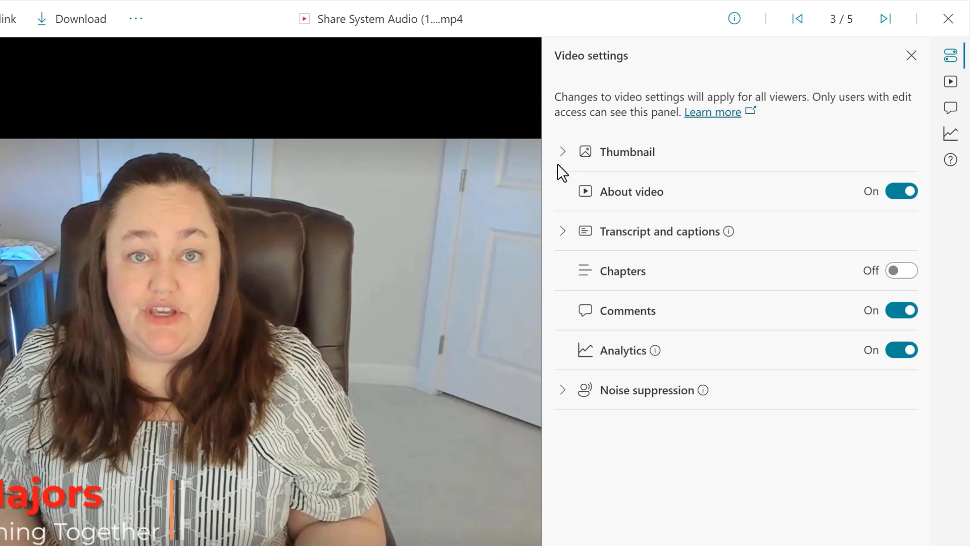
Review the Thumbnail and the Transcript and captions sections without changing them.
{"action": "left_click", "coordinate": [562, 150]}
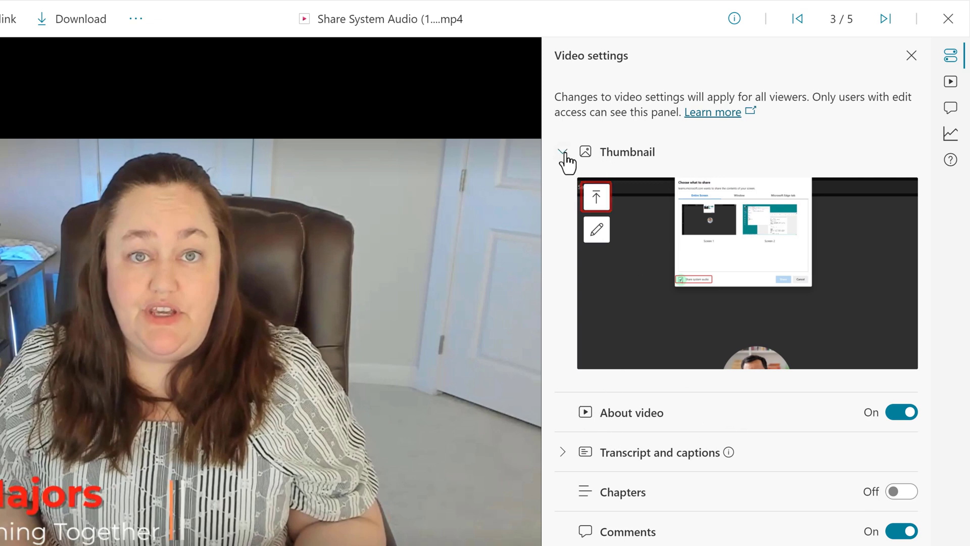
{"action": "left_click", "coordinate": [563, 151]}
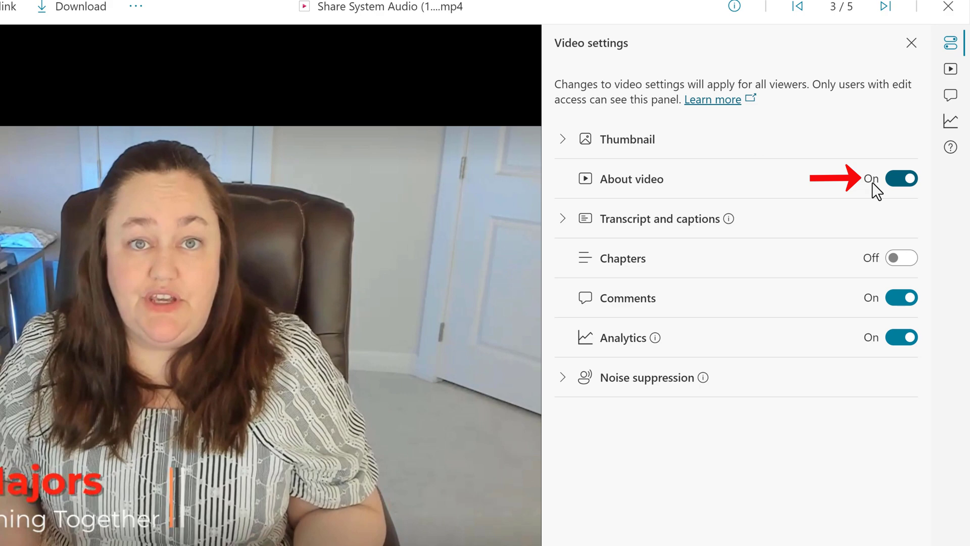
{"action": "mouse_move", "coordinate": [951, 69]}
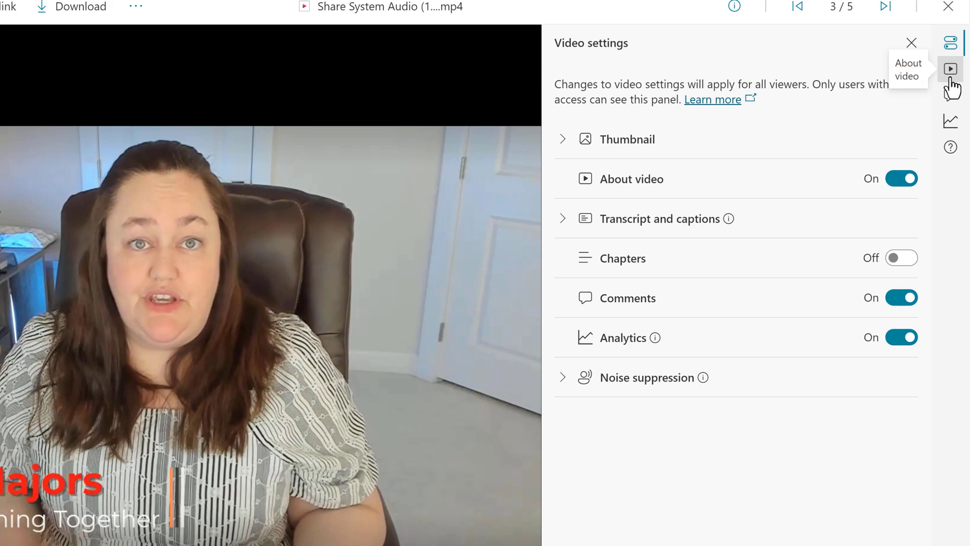
{"action": "left_click", "coordinate": [563, 219]}
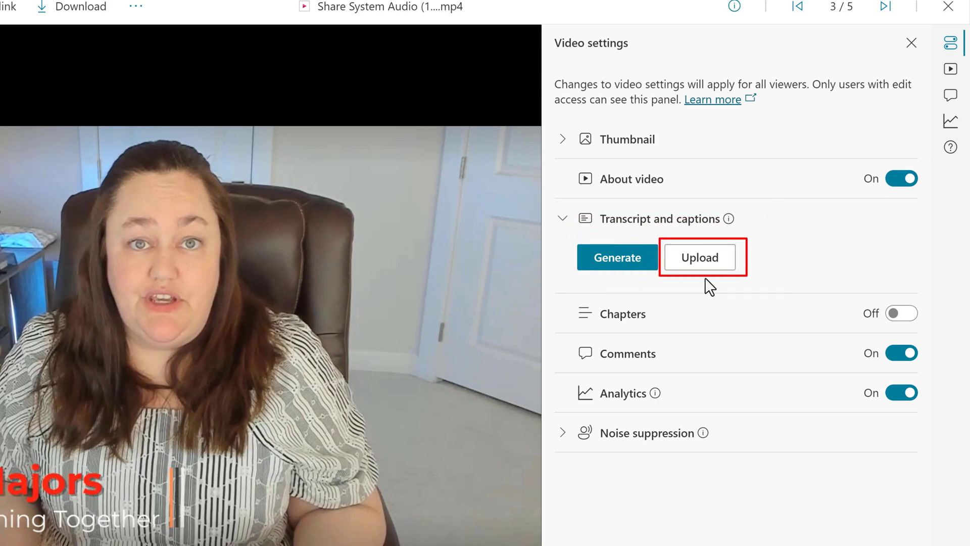
{"action": "left_click", "coordinate": [563, 218]}
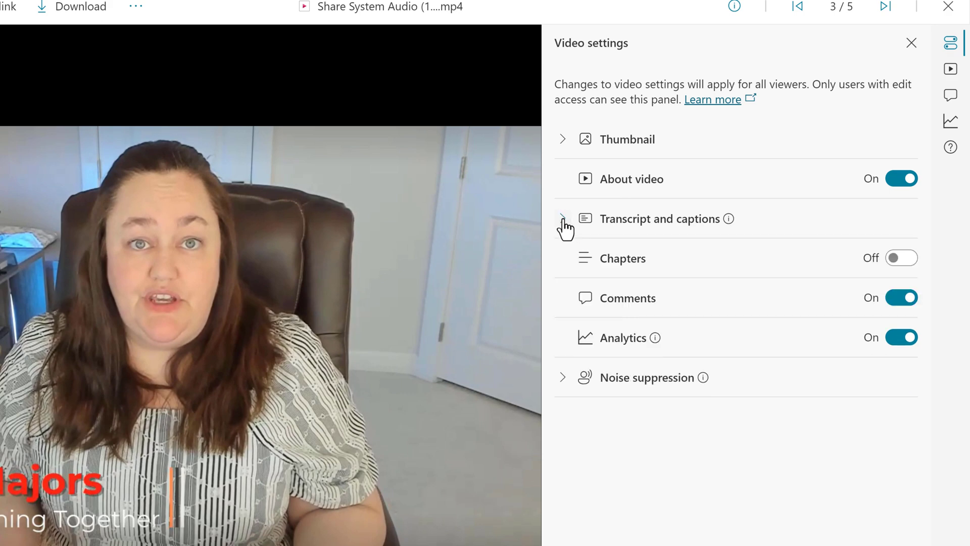
{"action": "mouse_move", "coordinate": [583, 262]}
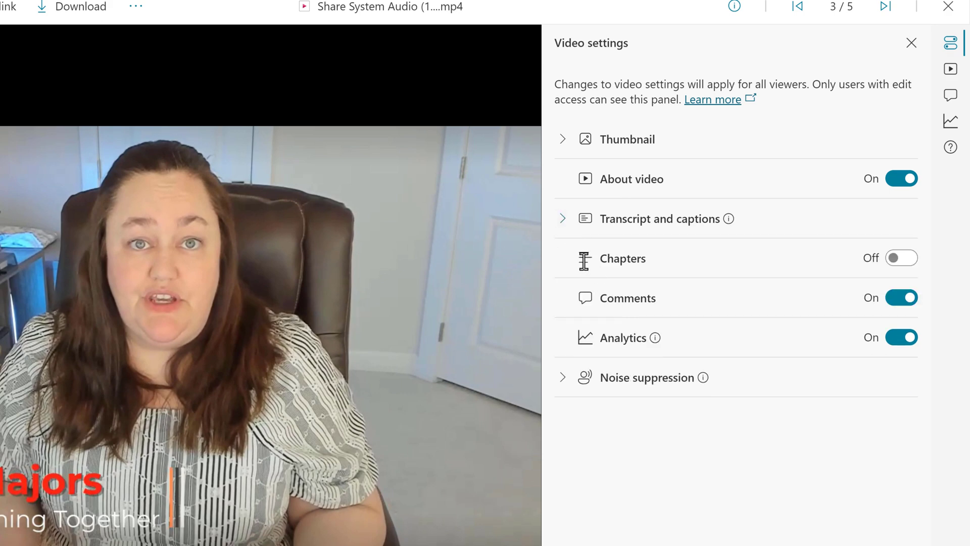
{"action": "mouse_move", "coordinate": [853, 271]}
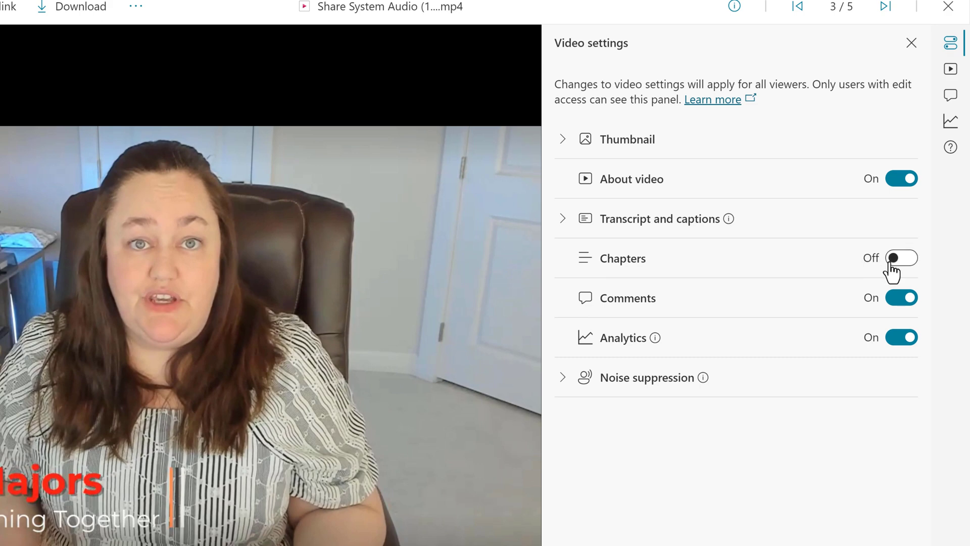
Turn Chapters on for the video and glance at the Noise suppression options.
{"action": "left_click", "coordinate": [900, 258]}
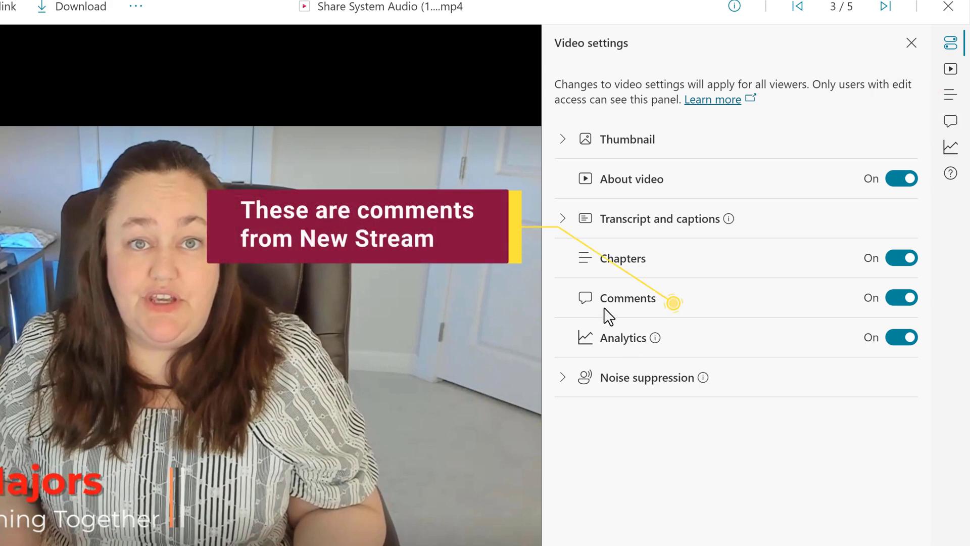
{"action": "mouse_move", "coordinate": [848, 324]}
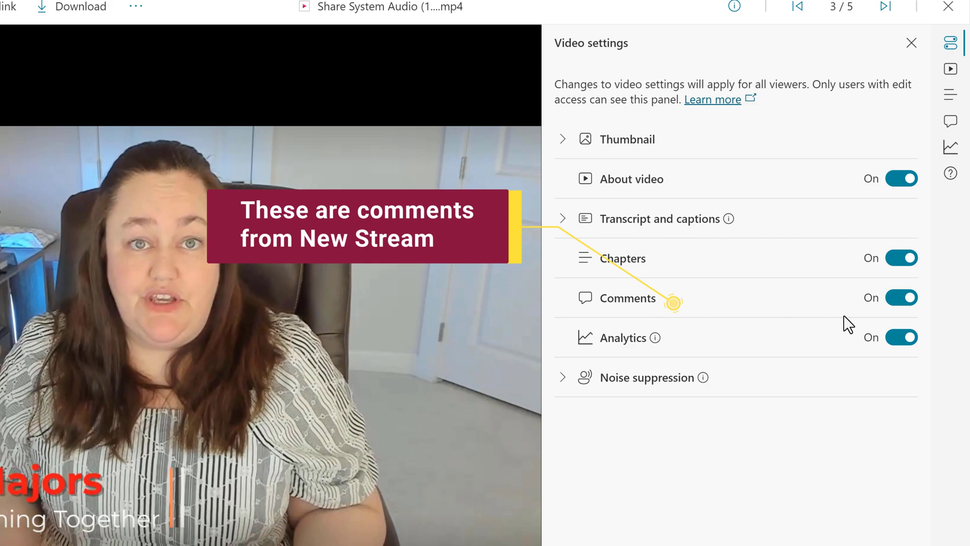
{"action": "mouse_move", "coordinate": [726, 348]}
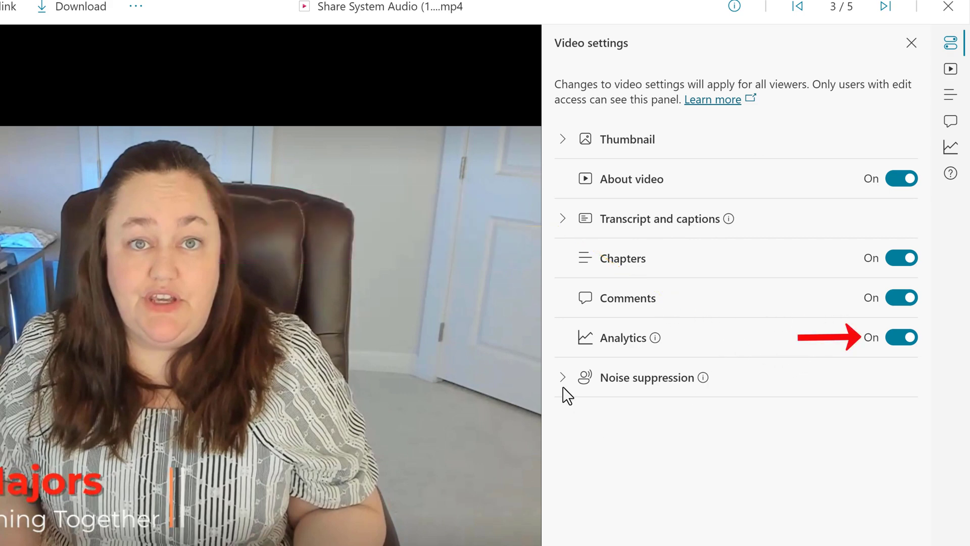
{"action": "left_click", "coordinate": [563, 377]}
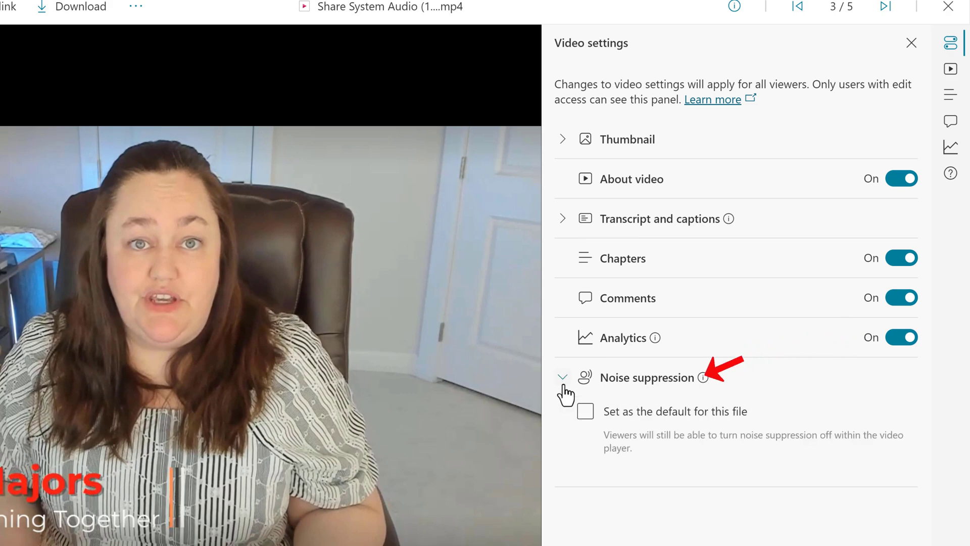
{"action": "left_click", "coordinate": [562, 377]}
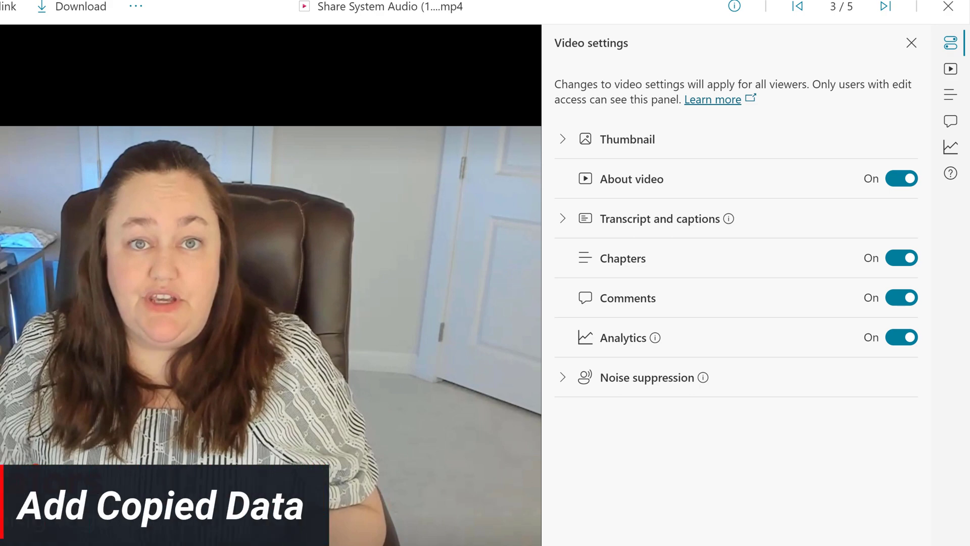
{"action": "mouse_move", "coordinate": [663, 202]}
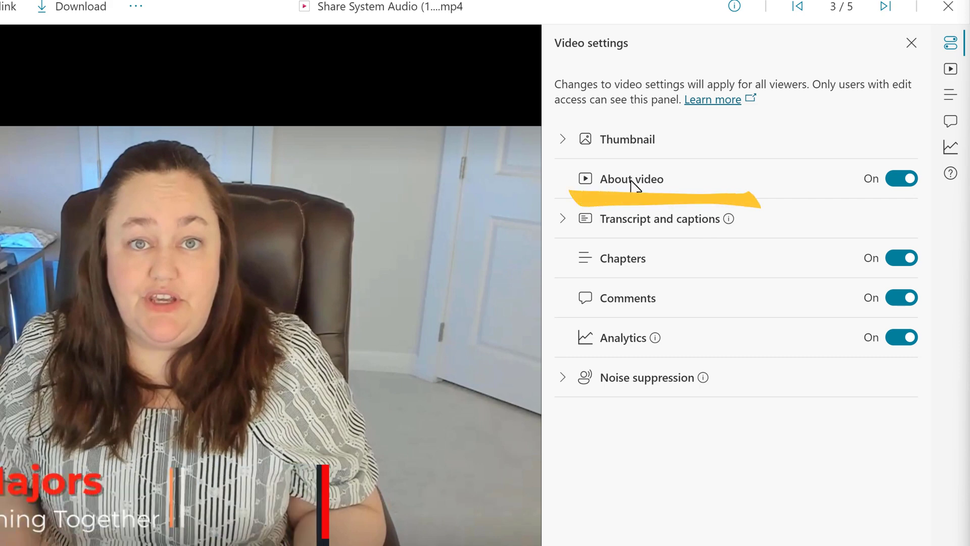
{"action": "mouse_move", "coordinate": [950, 95]}
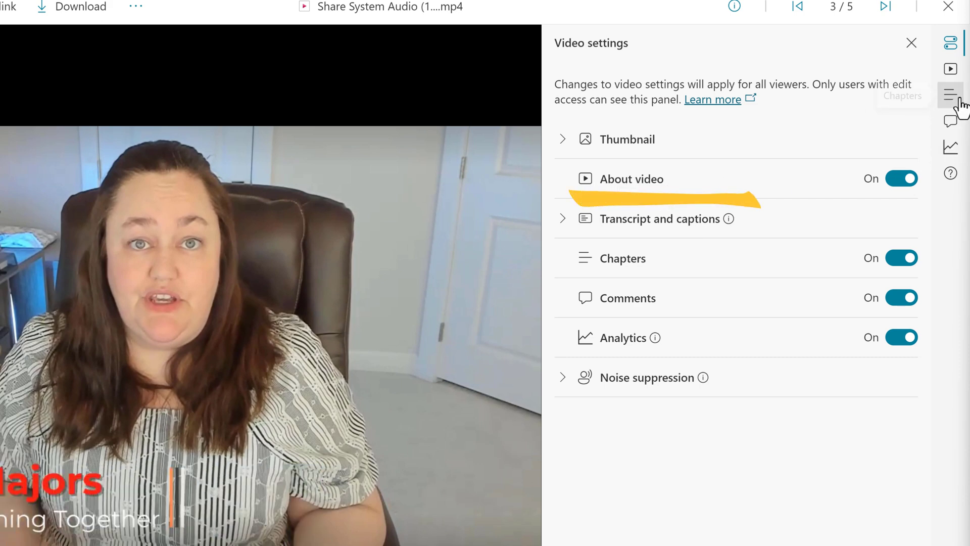
Retitle the video 'Share System Audio', trim the description to one line about sharing system audio, and save.
{"action": "left_click", "coordinate": [951, 67]}
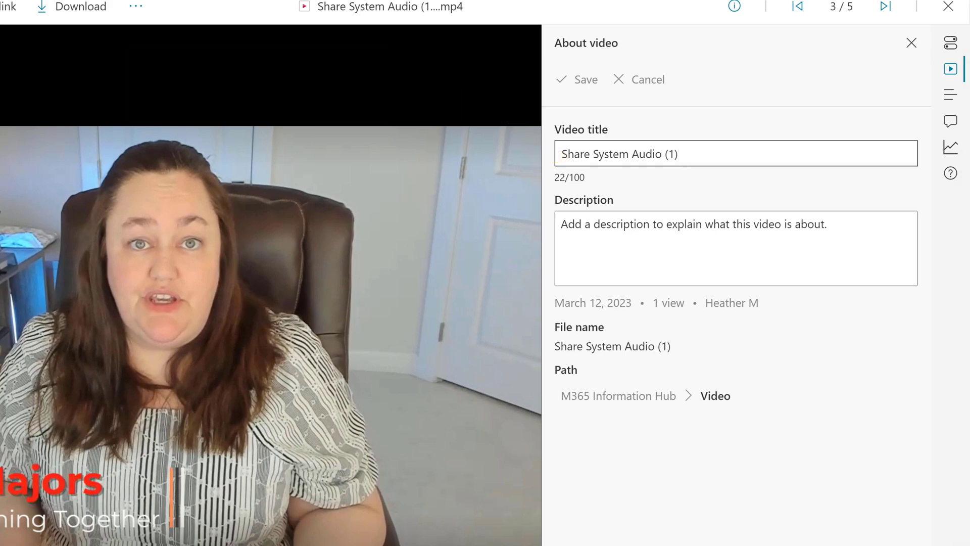
{"action": "left_click", "coordinate": [680, 153]}
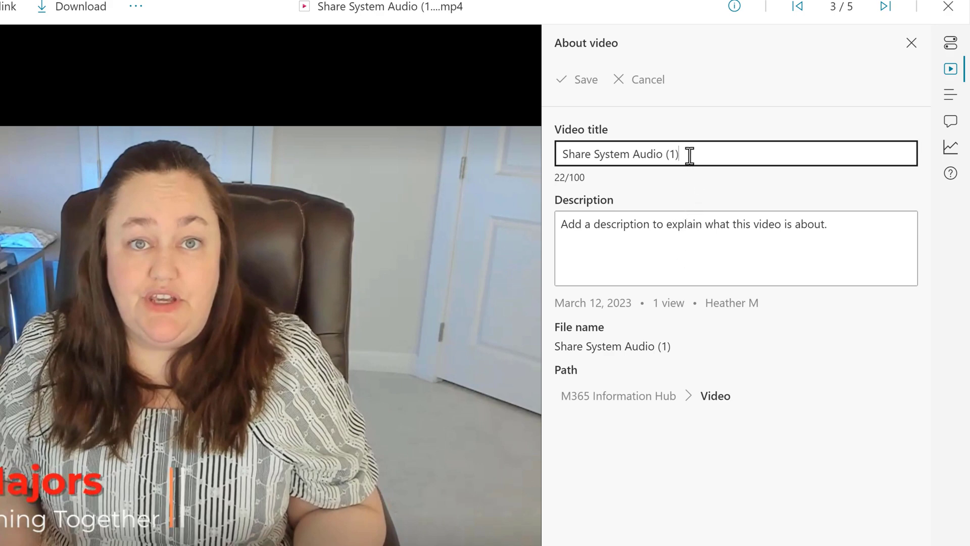
{"action": "key", "text": "BackSpace"}
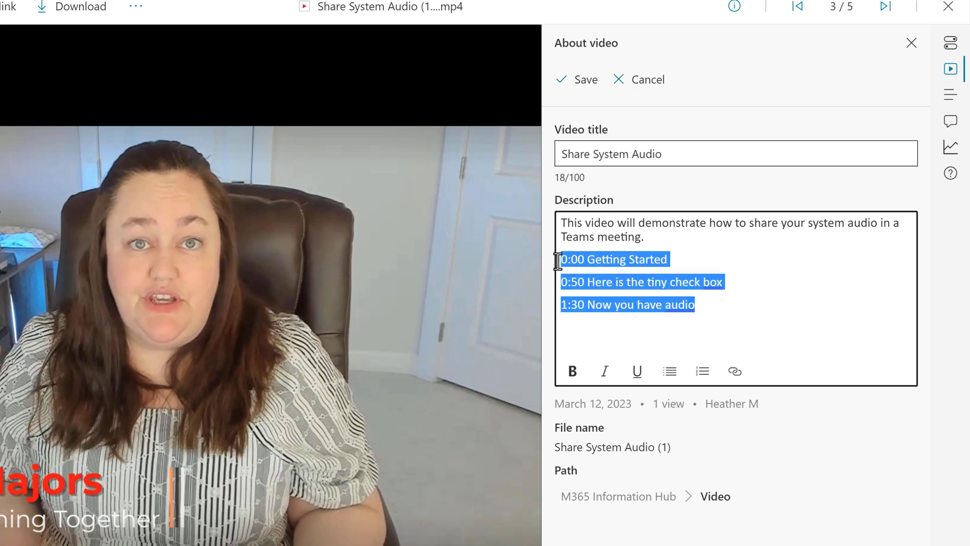
{"action": "mouse_move", "coordinate": [419, 364]}
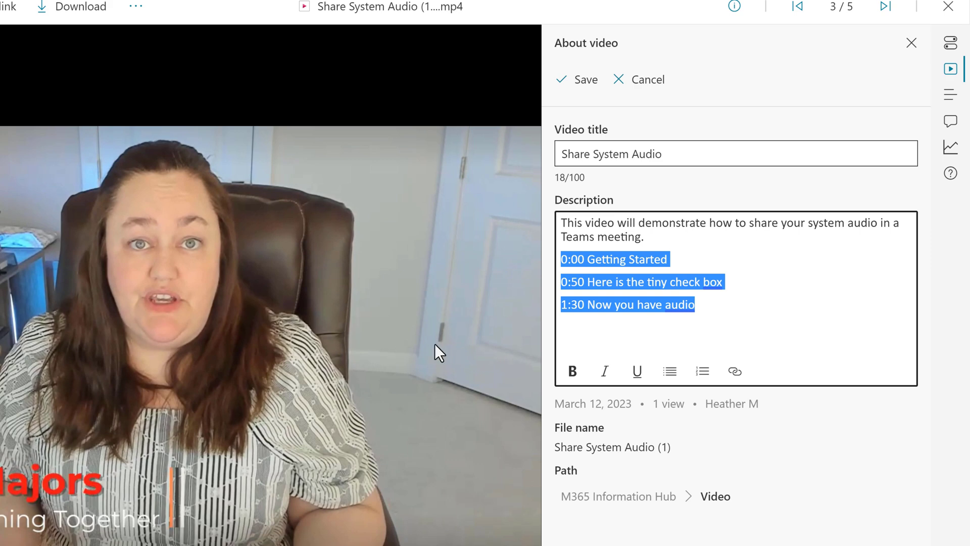
{"action": "key", "text": "Delete"}
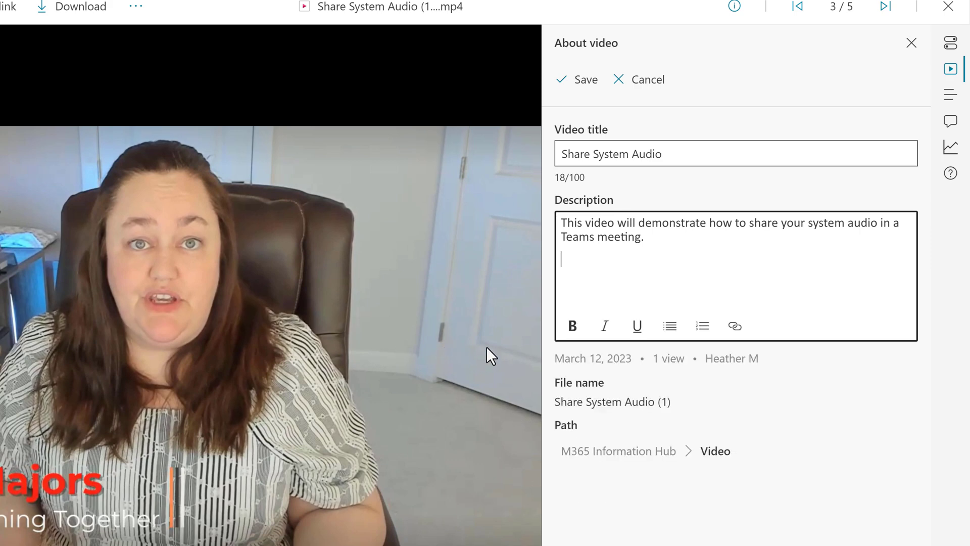
{"action": "mouse_move", "coordinate": [560, 93]}
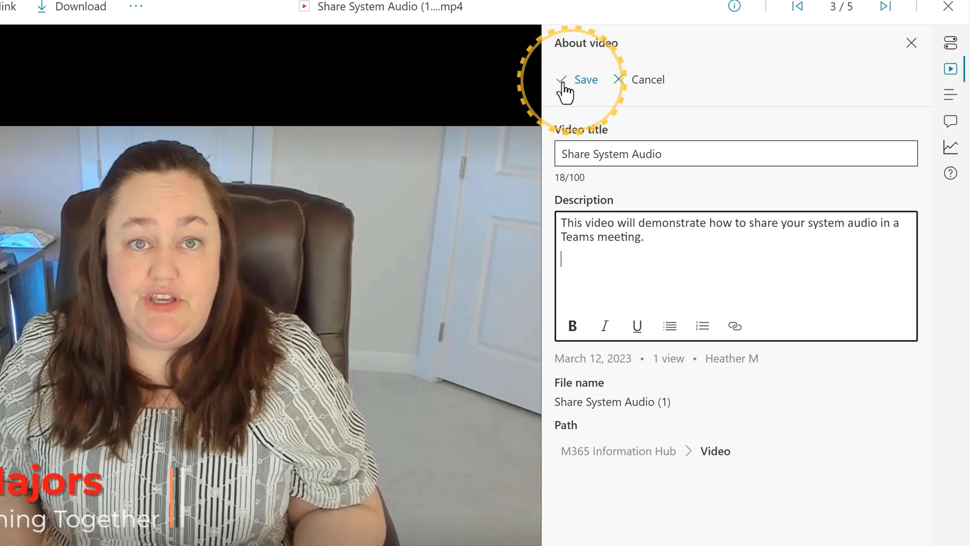
{"action": "left_click", "coordinate": [583, 79]}
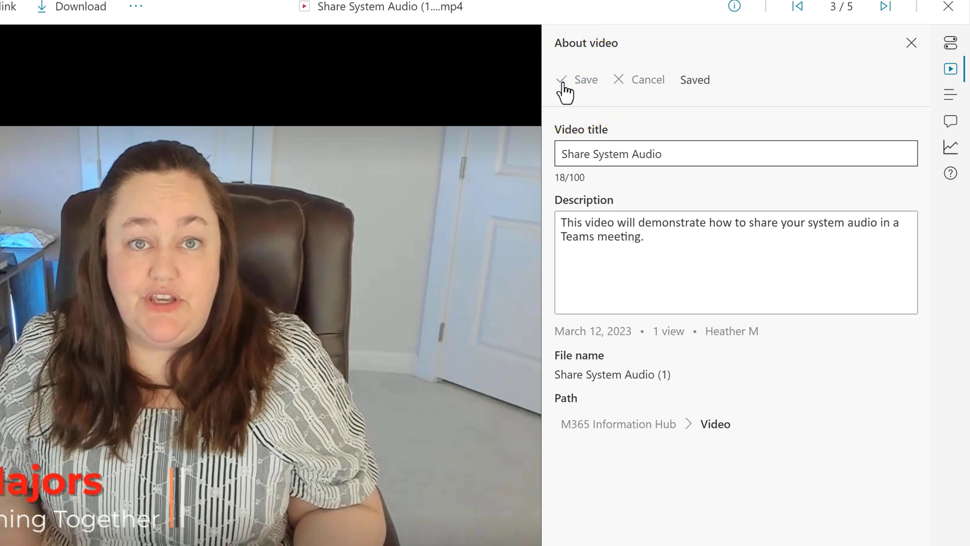
{"action": "mouse_move", "coordinate": [951, 95]}
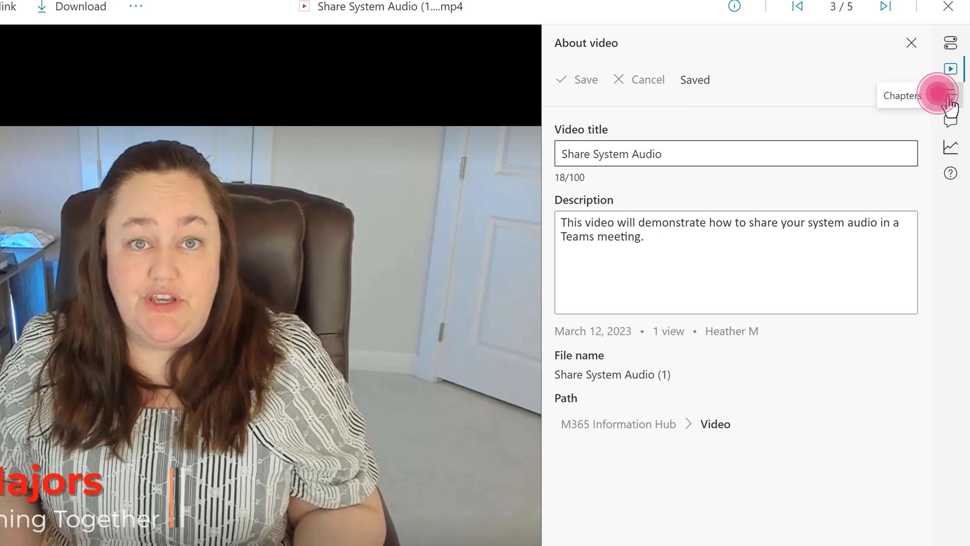
Add a first chapter 'Getting Started' starting at 0:00.
{"action": "left_click", "coordinate": [951, 95]}
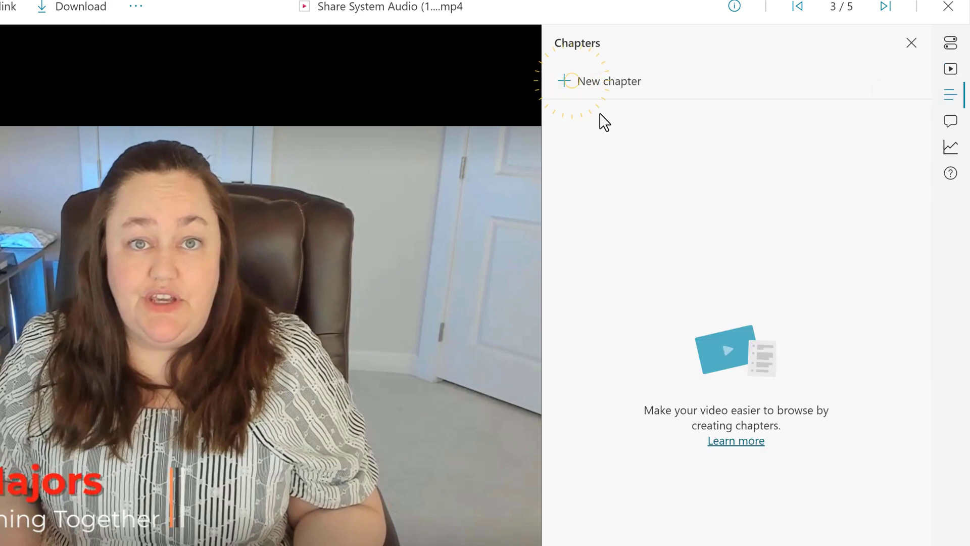
{"action": "left_click", "coordinate": [598, 81]}
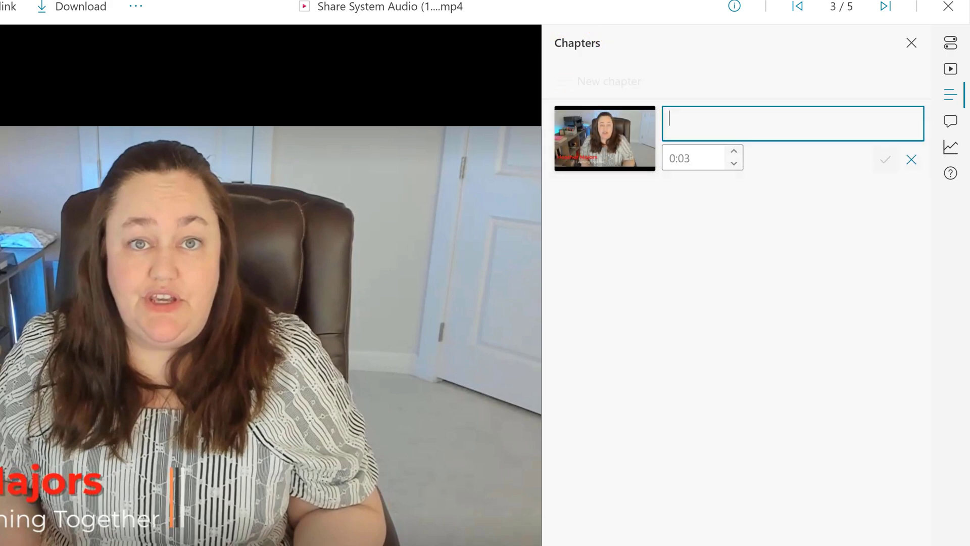
{"action": "type", "text": "Getting"}
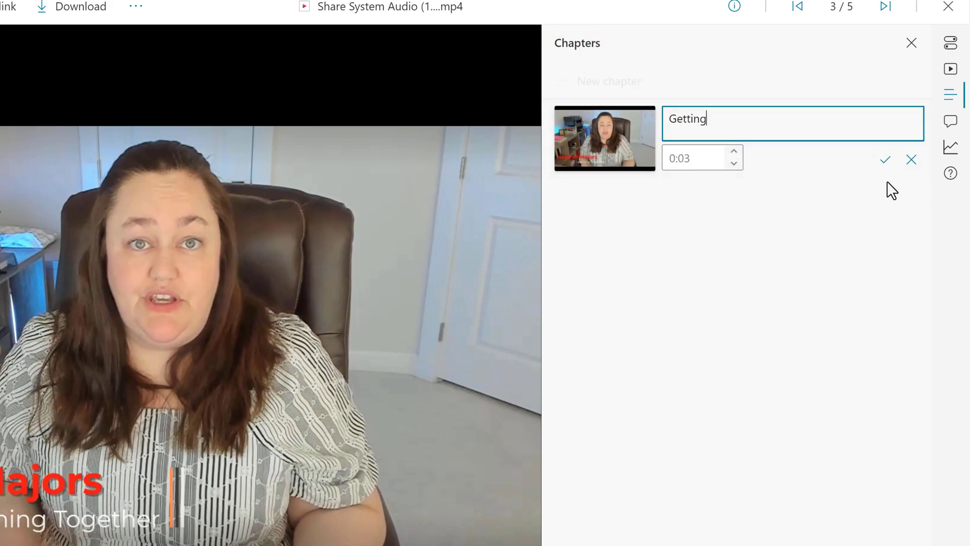
{"action": "type", "text": "Started"}
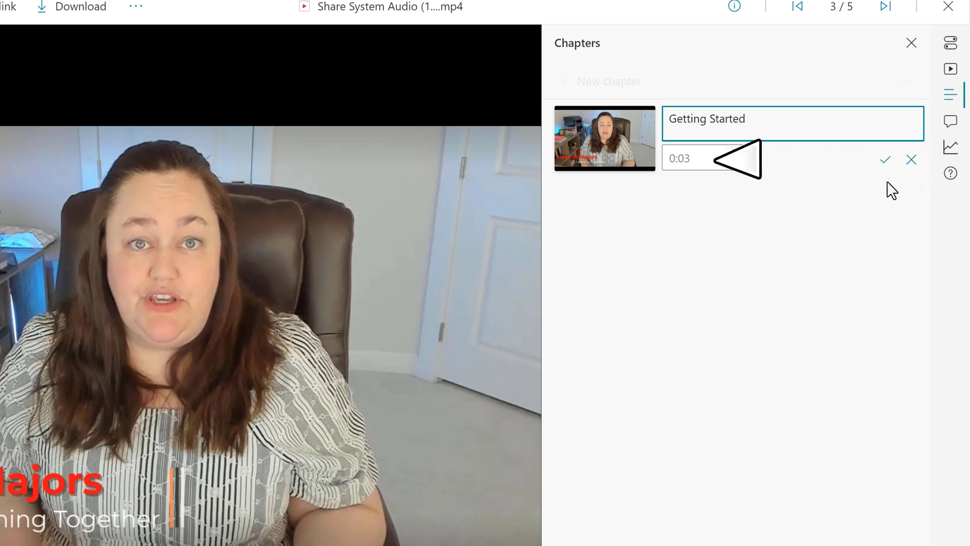
{"action": "left_click", "coordinate": [684, 159]}
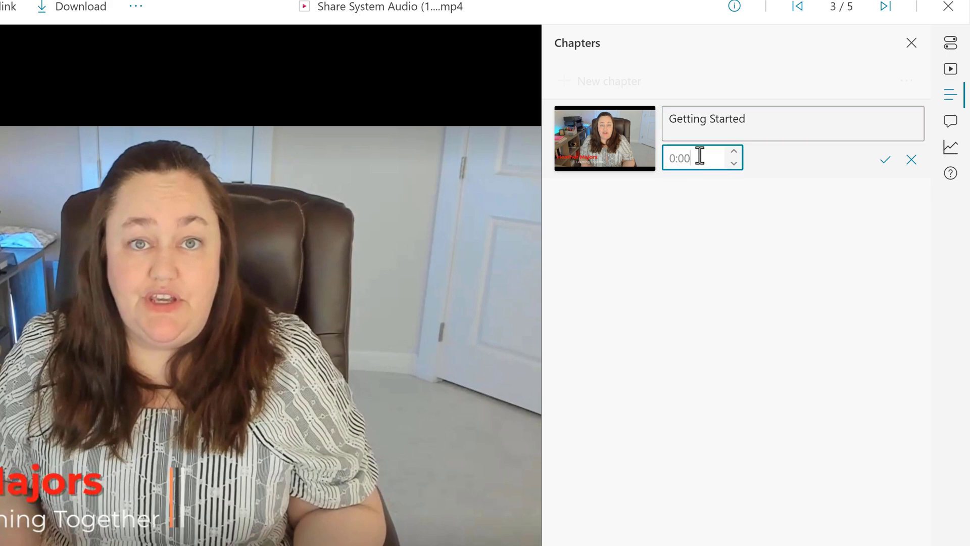
{"action": "left_click", "coordinate": [885, 159]}
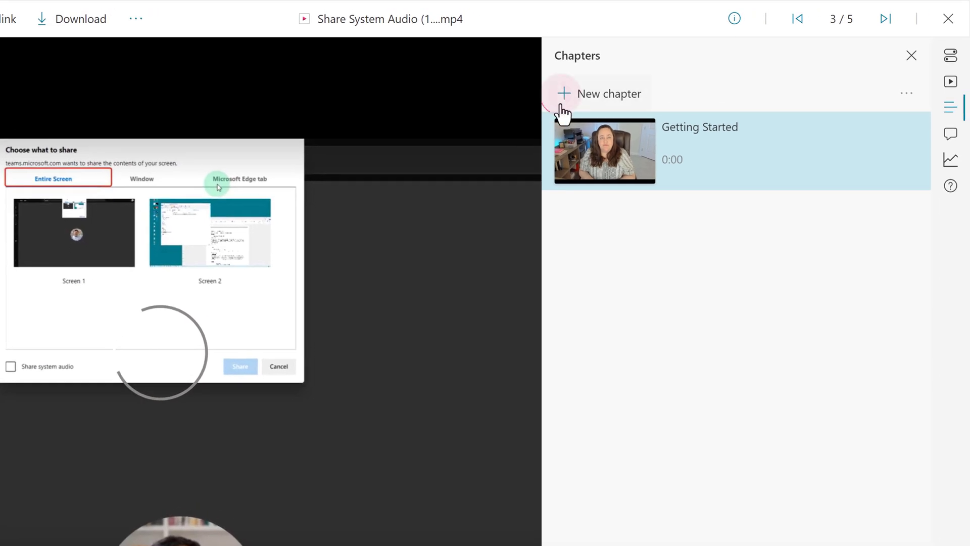
Add the chapters 'Here is the tiny box to check' and 'Now you have audio'.
{"action": "left_click", "coordinate": [598, 93]}
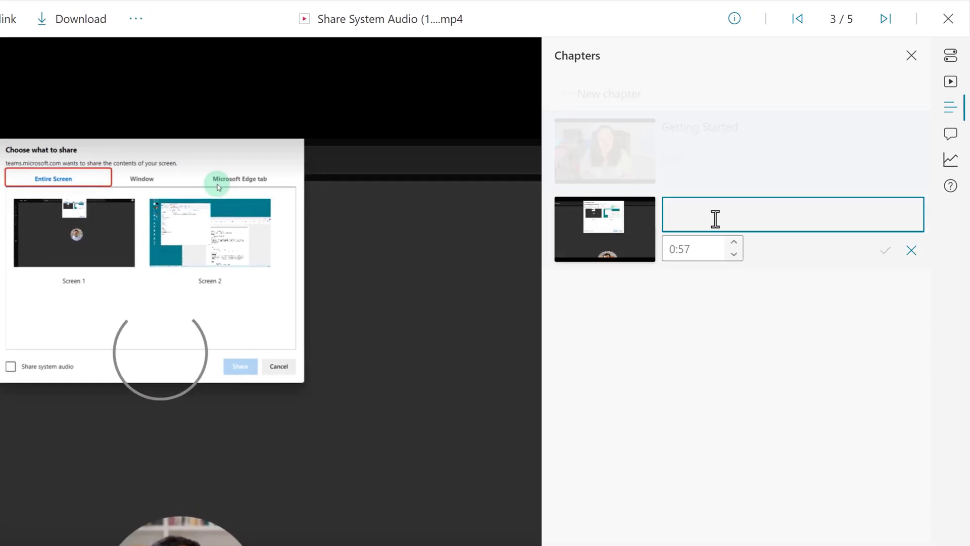
{"action": "type", "text": "H"}
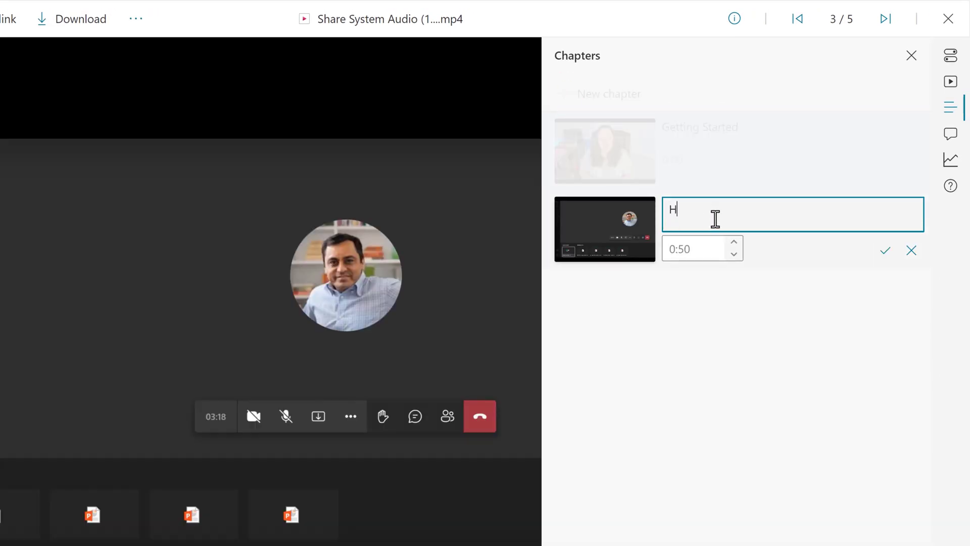
{"action": "type", "text": "Here is the tiny box to c"}
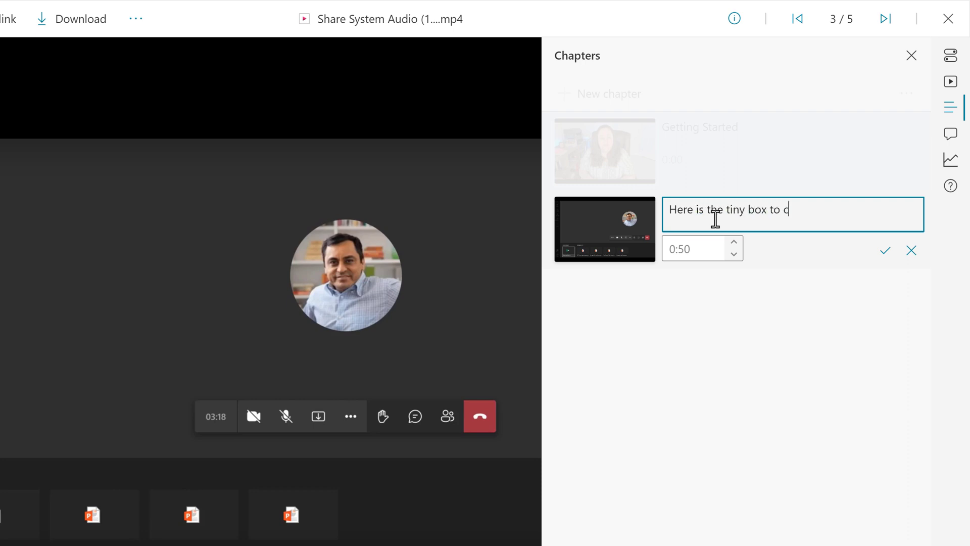
{"action": "type", "text": "heck"}
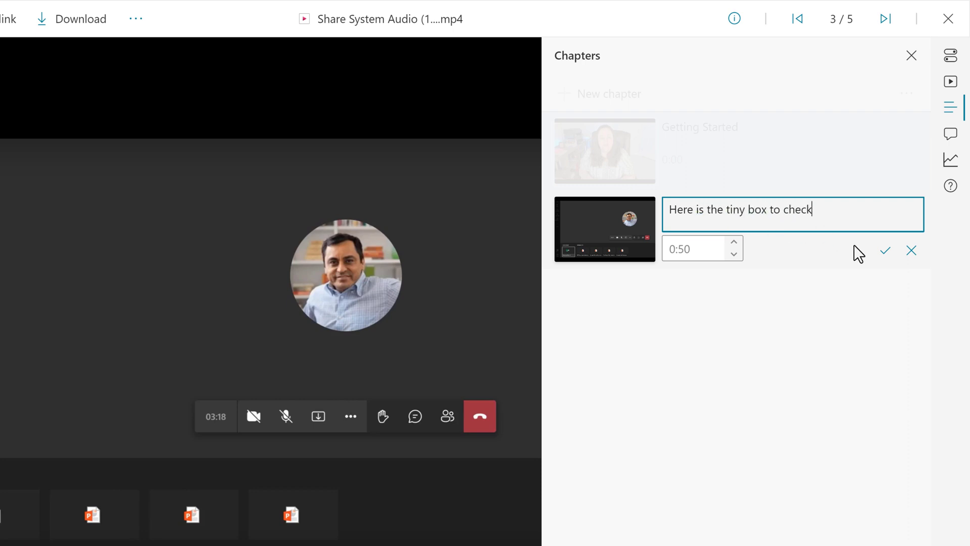
{"action": "left_click", "coordinate": [884, 251]}
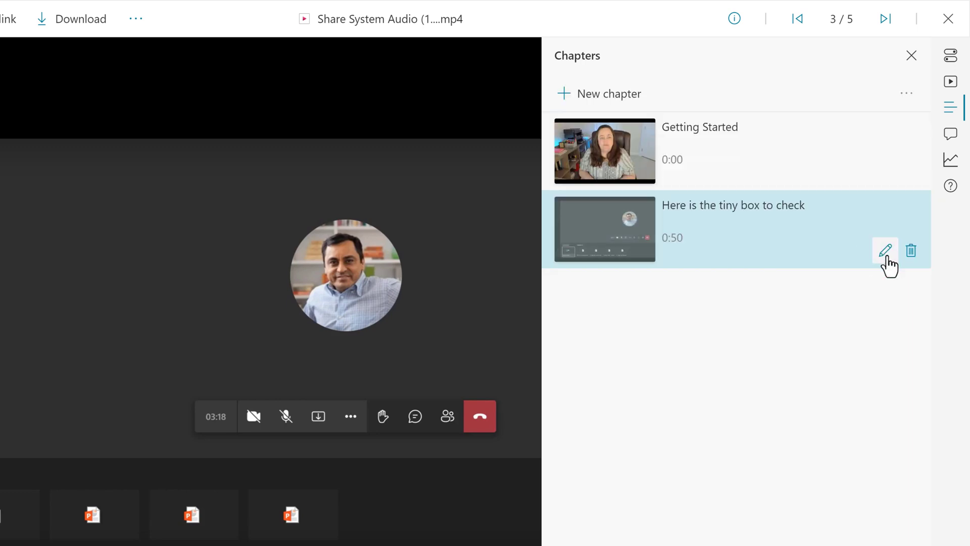
{"action": "mouse_move", "coordinate": [613, 241]}
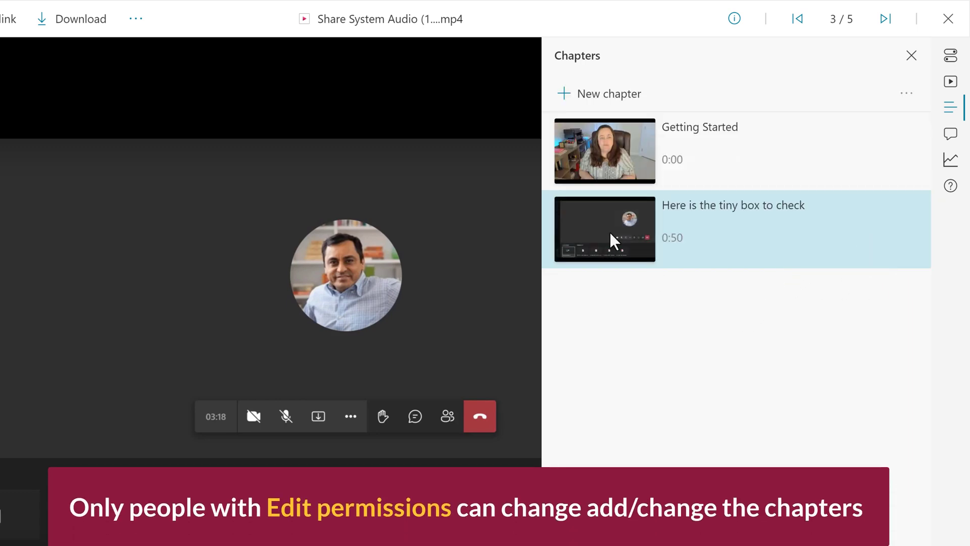
{"action": "left_click", "coordinate": [732, 205]}
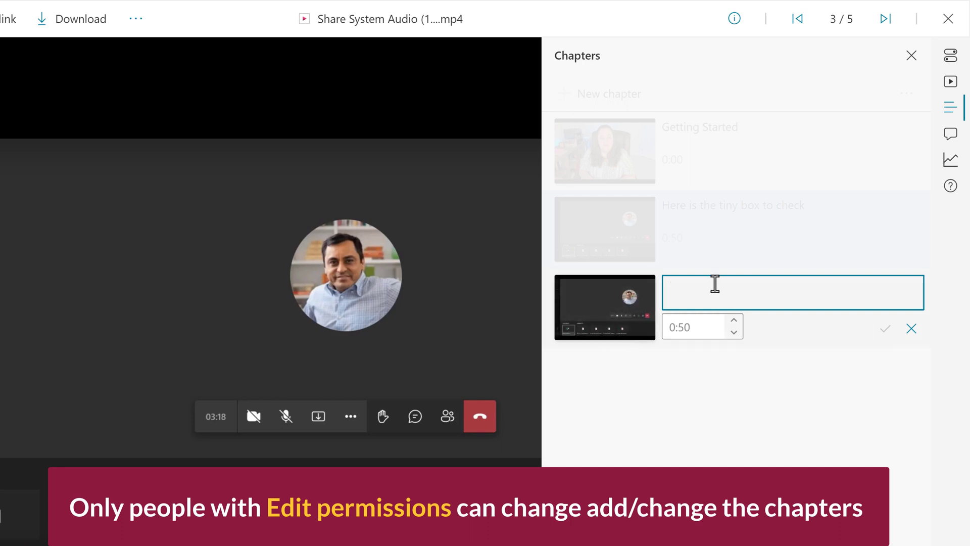
{"action": "type", "text": "Now you have audio"}
{"action": "left_click", "coordinate": [703, 326]}
{"action": "type", "text": "1:30"}
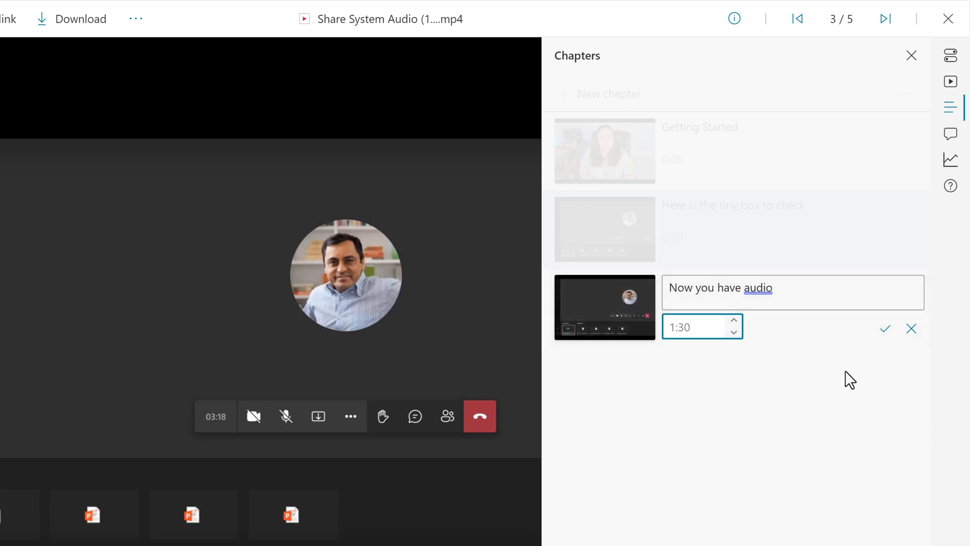
{"action": "left_click", "coordinate": [886, 329]}
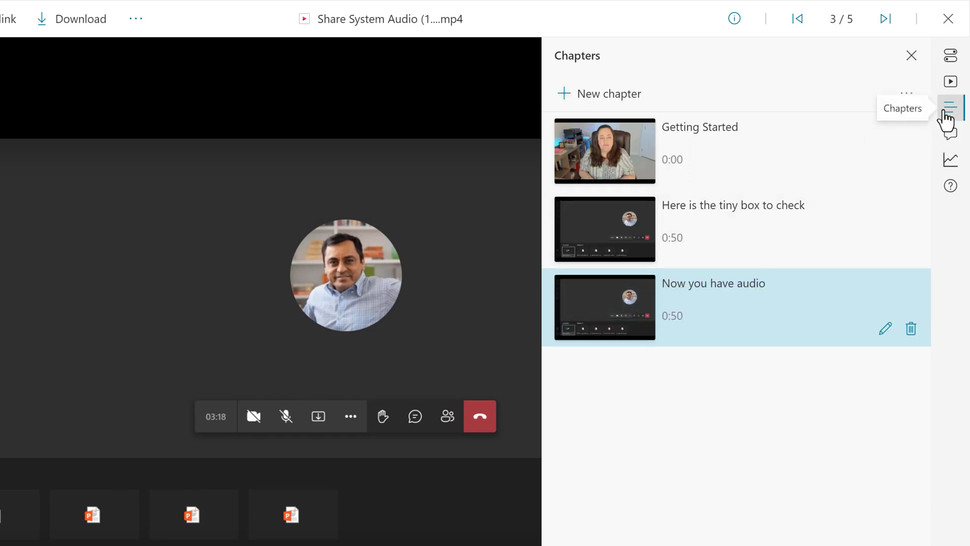
Upload Share System Audio_AutoGeneratedCaption.vtt as the English transcript and captions file.
{"action": "left_click", "coordinate": [951, 54]}
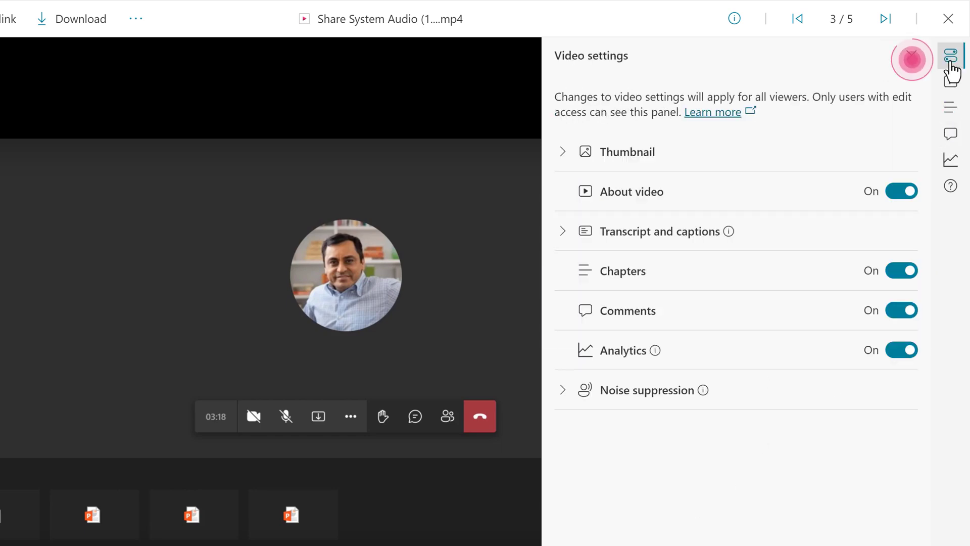
{"action": "left_click", "coordinate": [562, 231]}
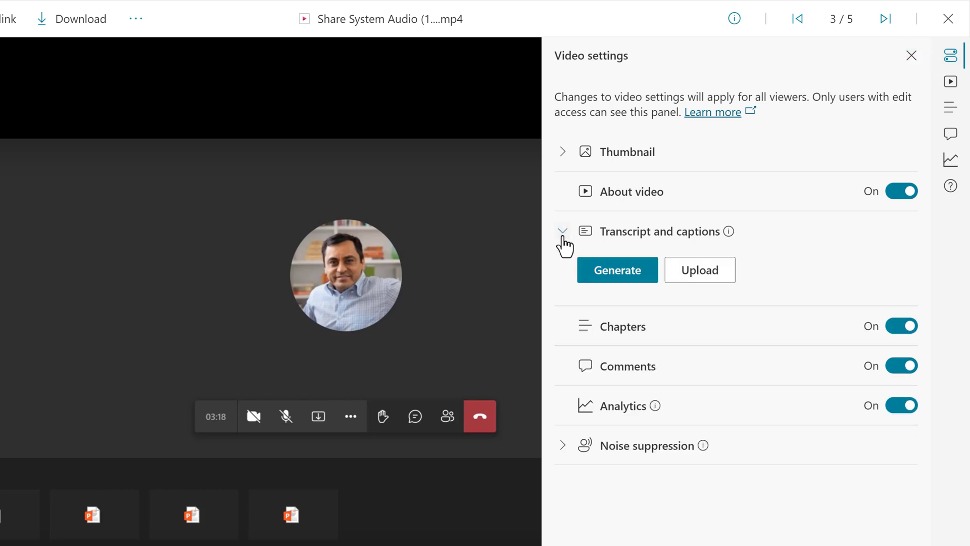
{"action": "left_click", "coordinate": [616, 270]}
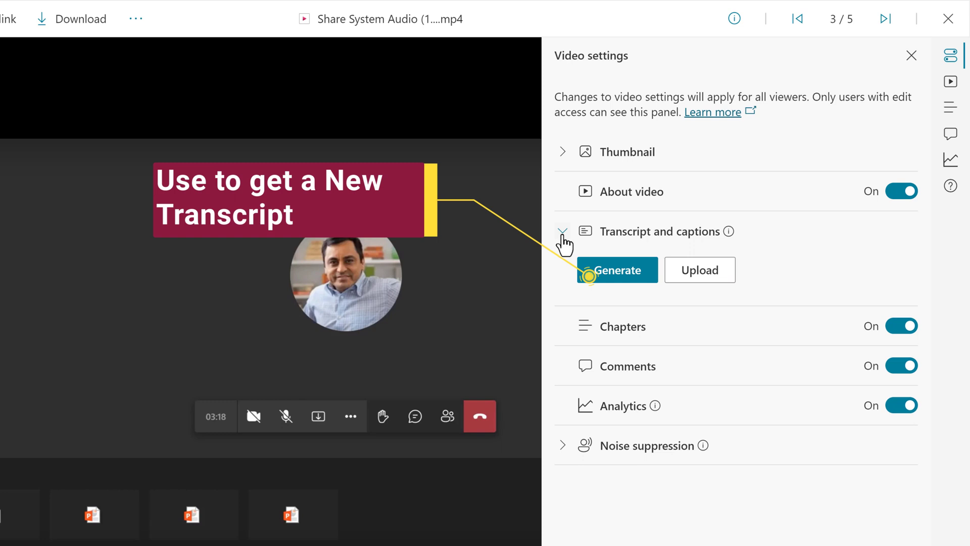
{"action": "mouse_move", "coordinate": [705, 288]}
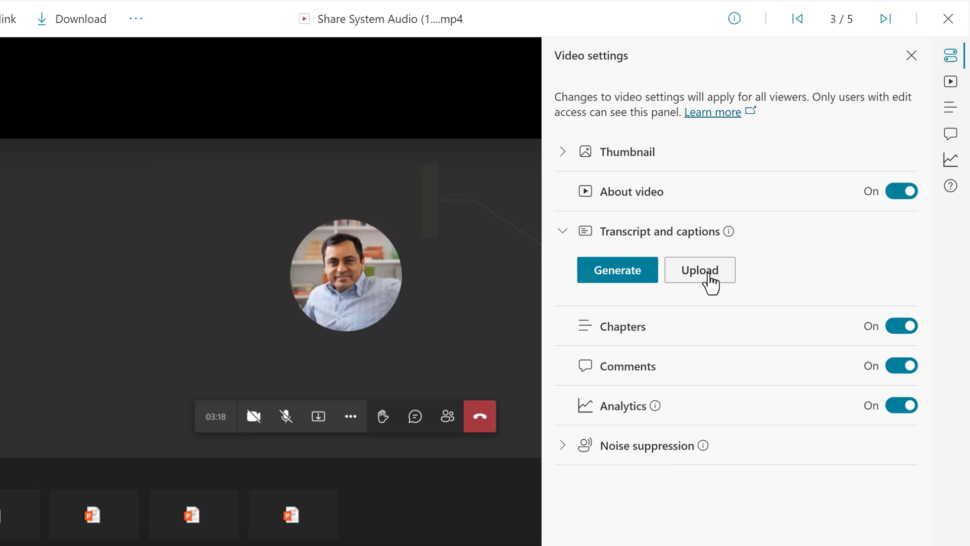
{"action": "left_click", "coordinate": [699, 270]}
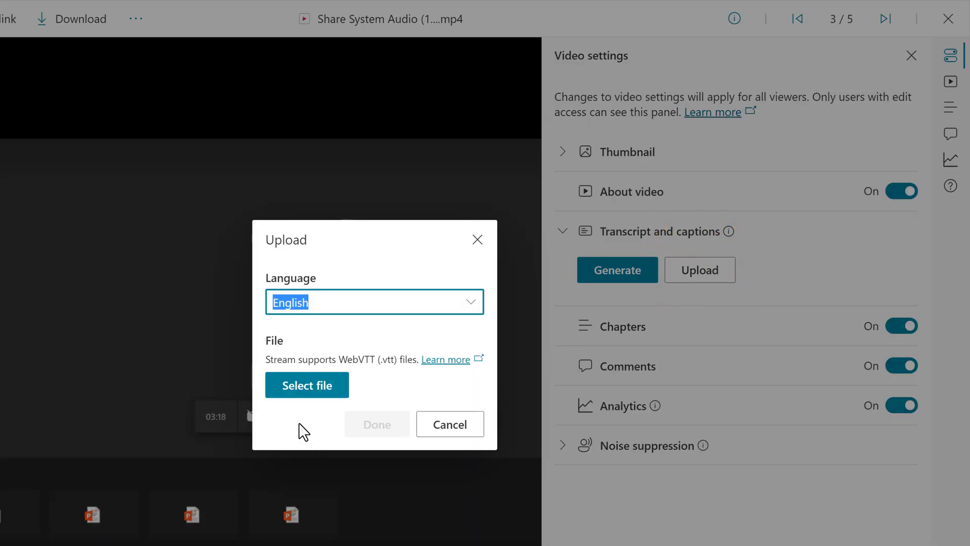
{"action": "mouse_move", "coordinate": [327, 315]}
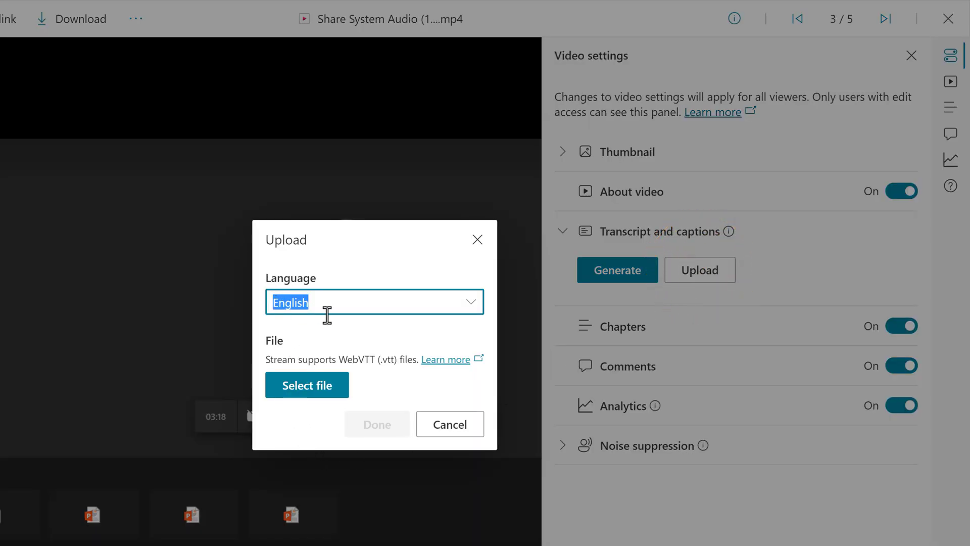
{"action": "mouse_move", "coordinate": [338, 414]}
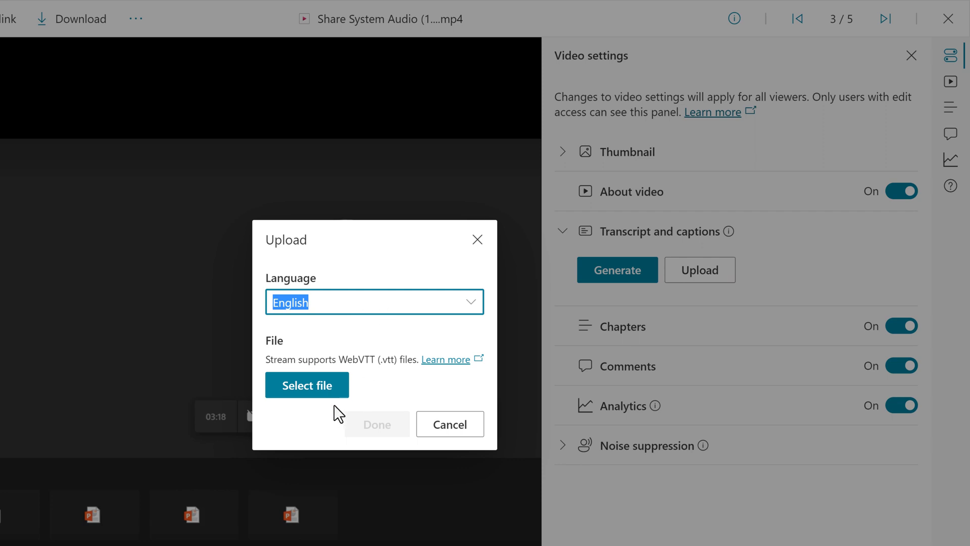
{"action": "left_click", "coordinate": [306, 385]}
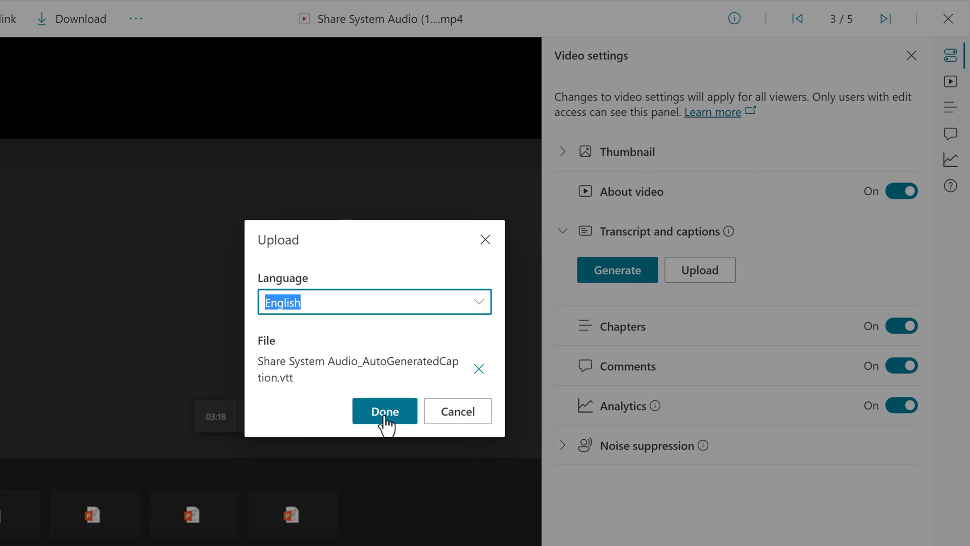
{"action": "left_click", "coordinate": [384, 411]}
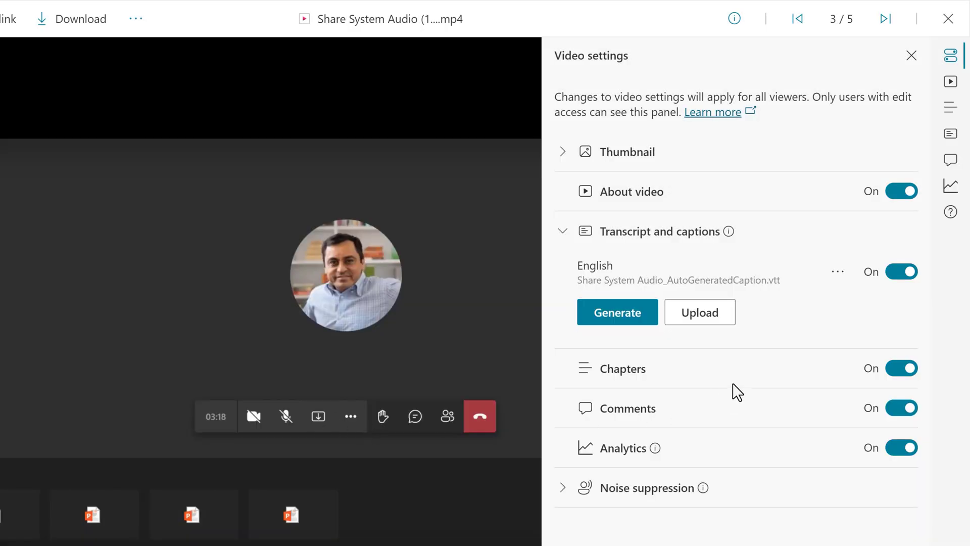
{"action": "mouse_move", "coordinate": [600, 285]}
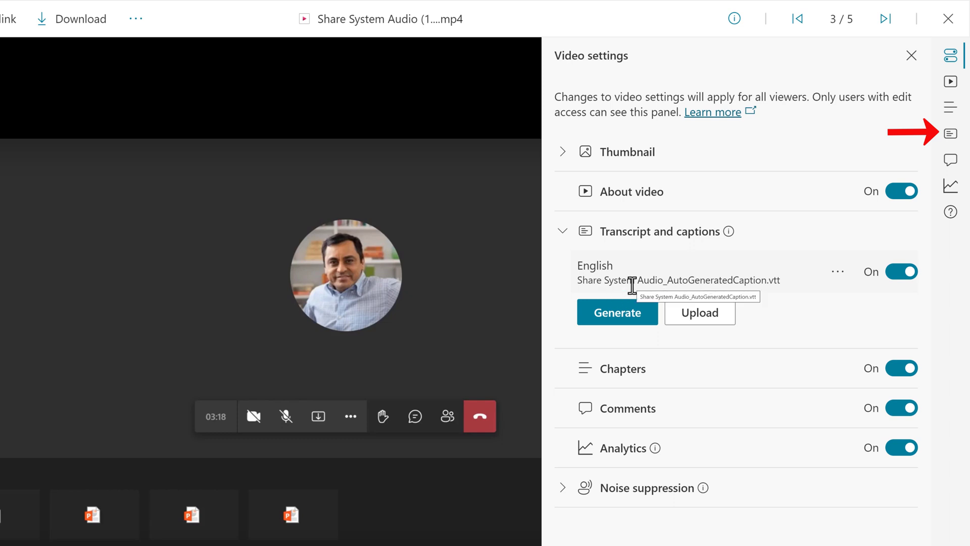
{"action": "mouse_move", "coordinate": [809, 297]}
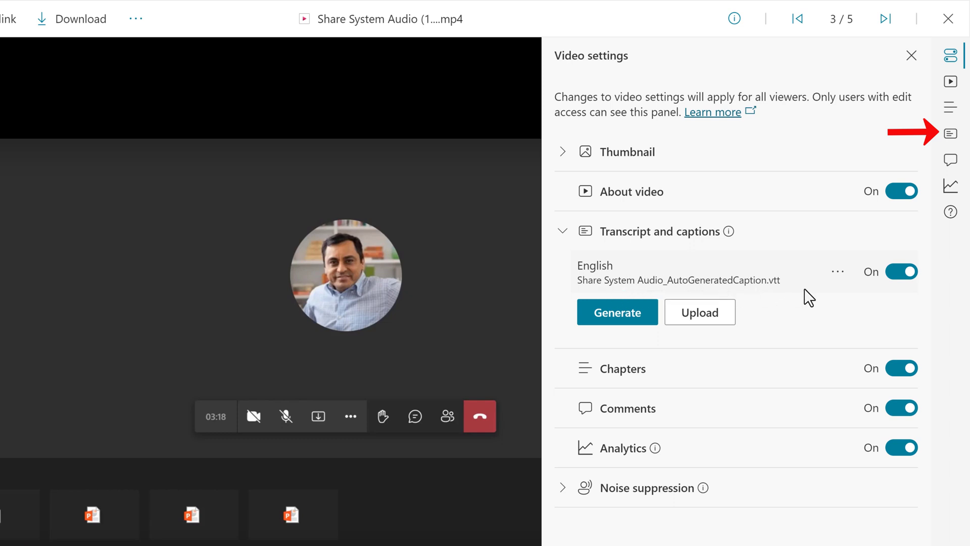
{"action": "mouse_move", "coordinate": [953, 133]}
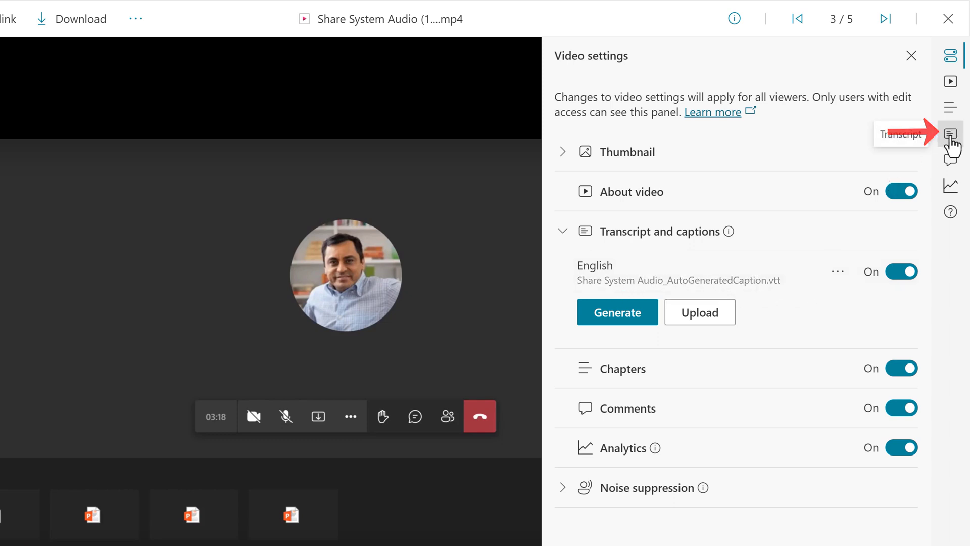
Look through the video's transcript, then return to Video settings showing the English caption file.
{"action": "left_click", "coordinate": [951, 133]}
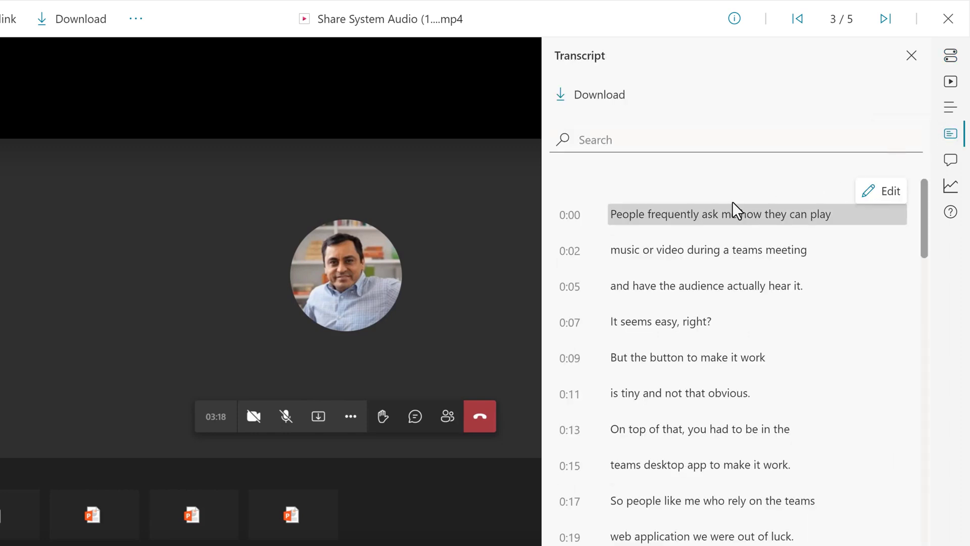
{"action": "mouse_move", "coordinate": [792, 204]}
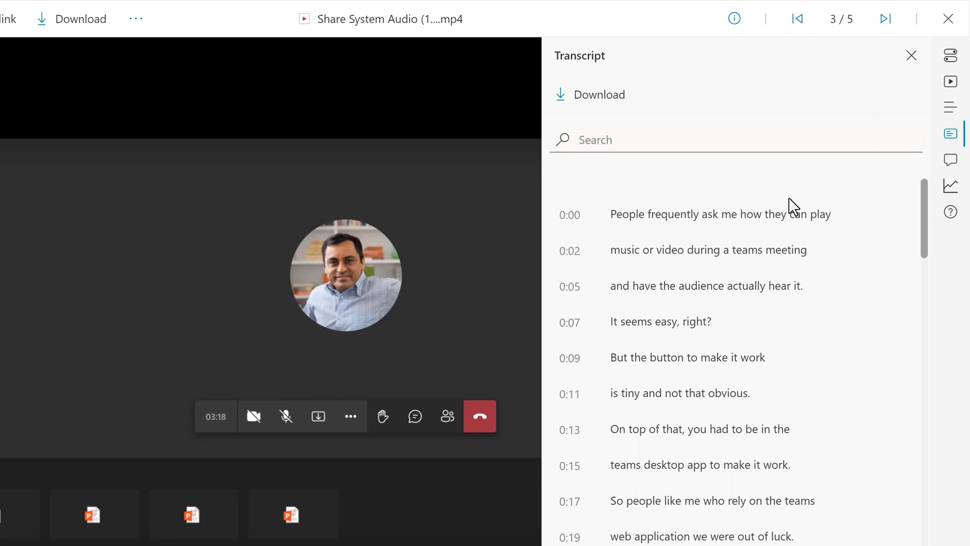
{"action": "mouse_move", "coordinate": [705, 285]}
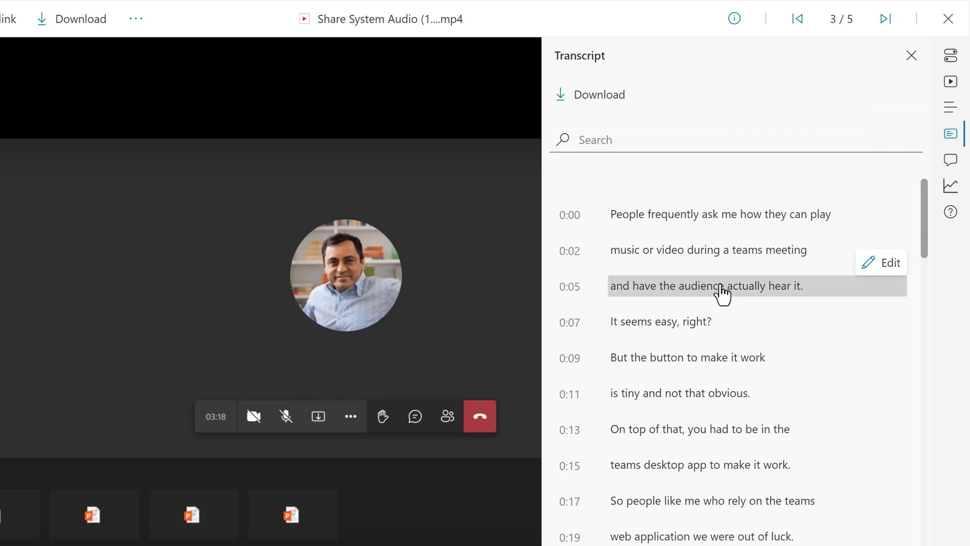
{"action": "mouse_move", "coordinate": [787, 410]}
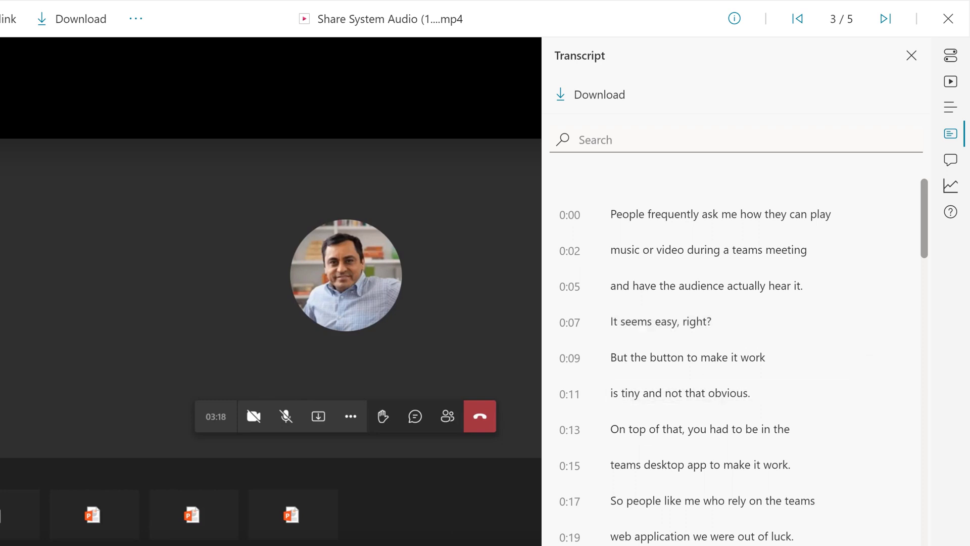
{"action": "mouse_move", "coordinate": [818, 309]}
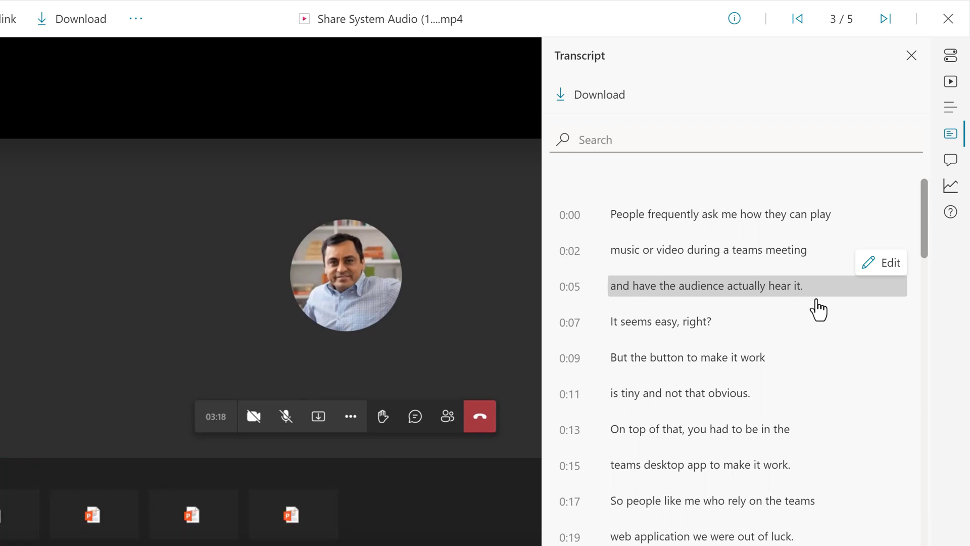
{"action": "left_click", "coordinate": [951, 55]}
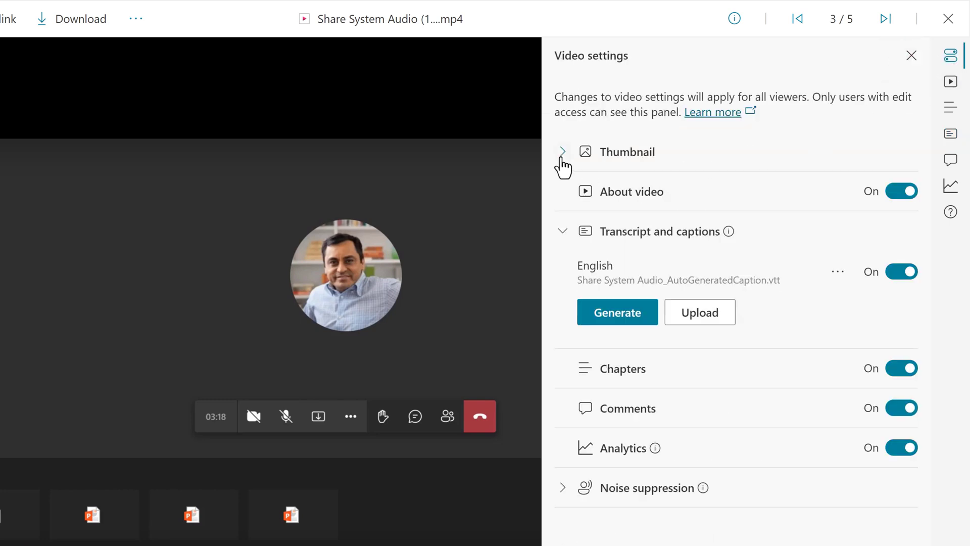
Try a custom '4 Teams Features' thumbnail image in the Thumbnail section without confirming it.
{"action": "left_click", "coordinate": [562, 151]}
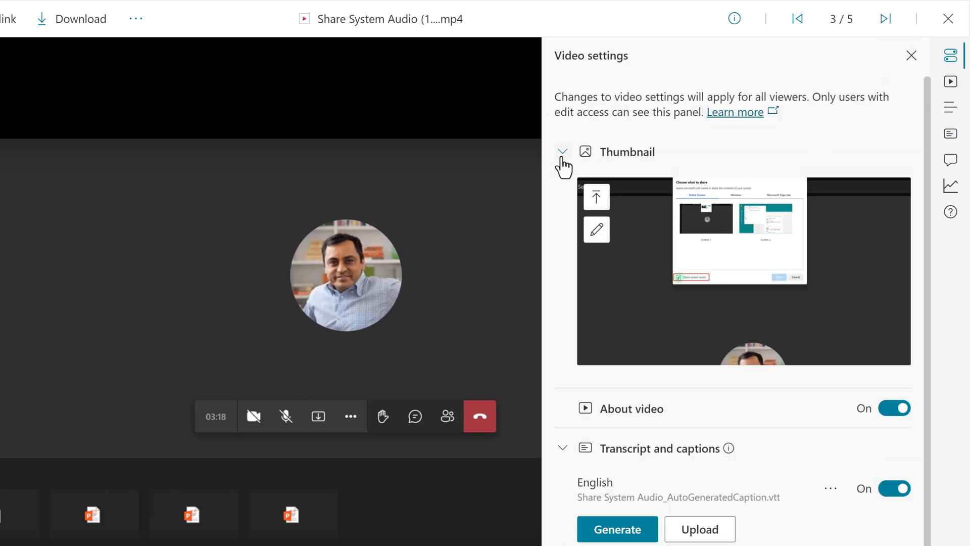
{"action": "left_click", "coordinate": [597, 197]}
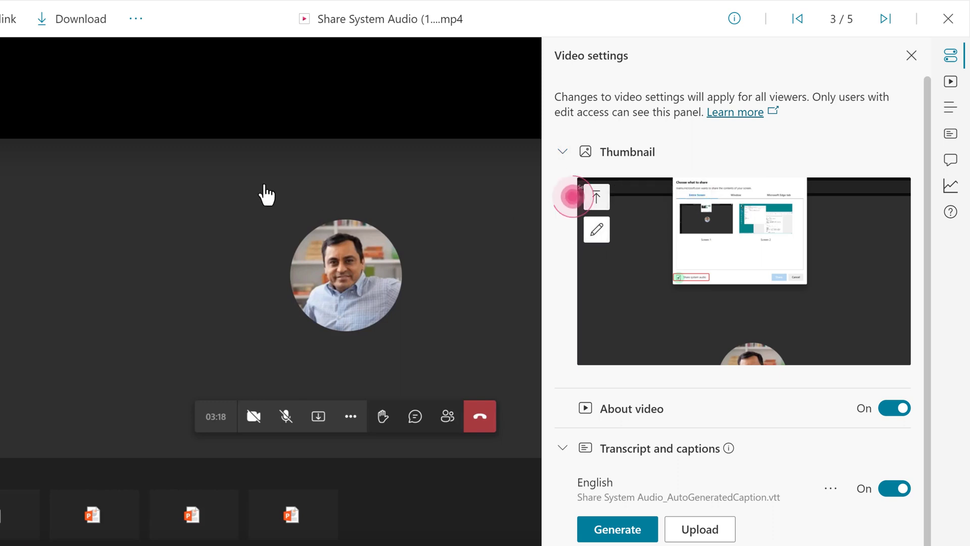
{"action": "left_click", "coordinate": [597, 197]}
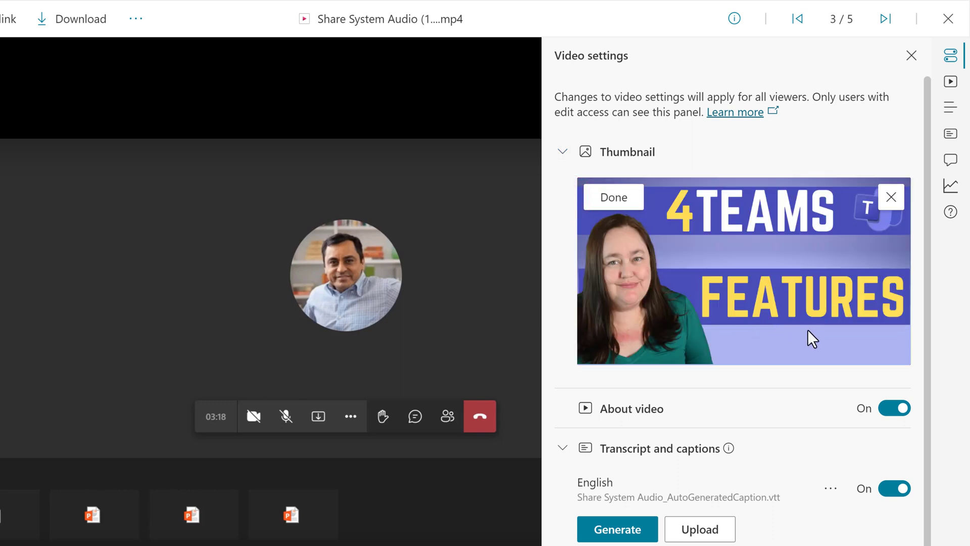
{"action": "mouse_move", "coordinate": [819, 336]}
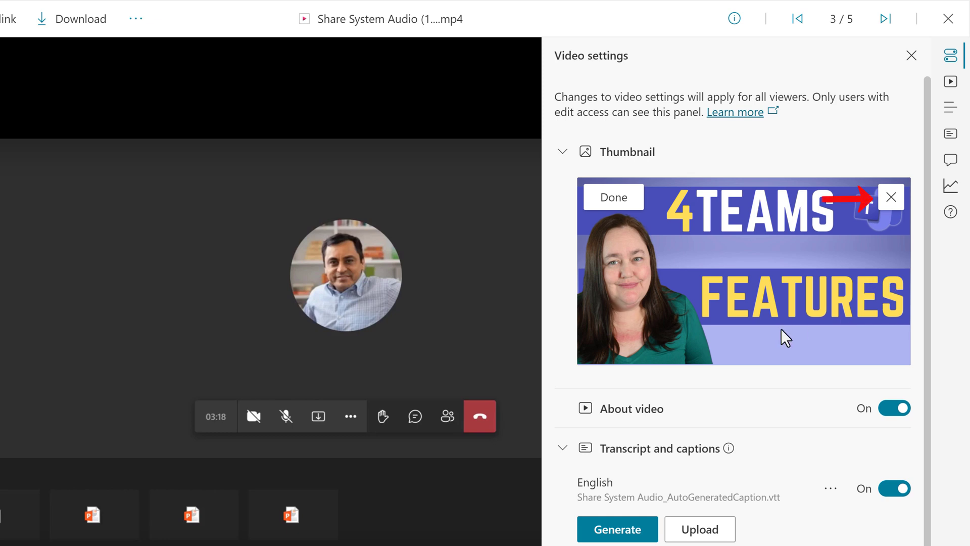
{"action": "mouse_move", "coordinate": [892, 197]}
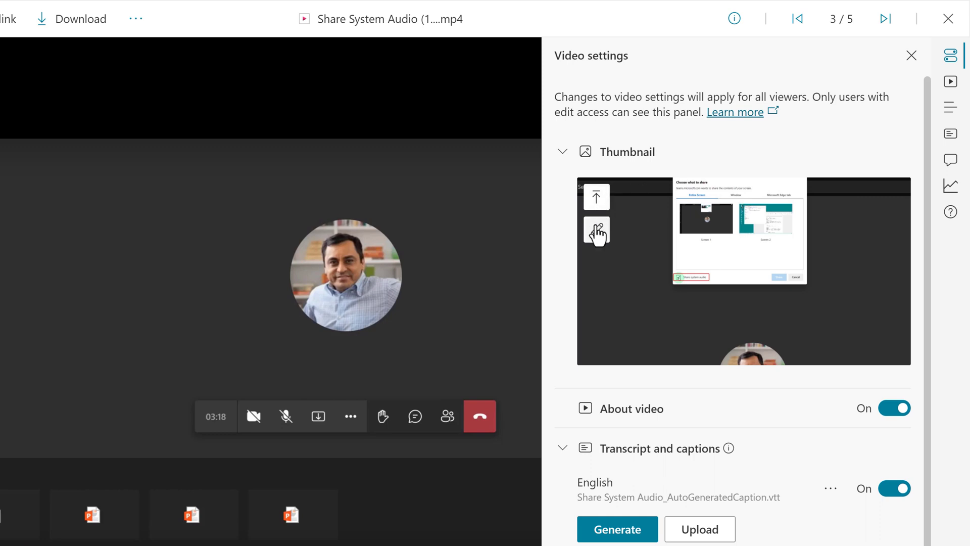
{"action": "mouse_move", "coordinate": [597, 232]}
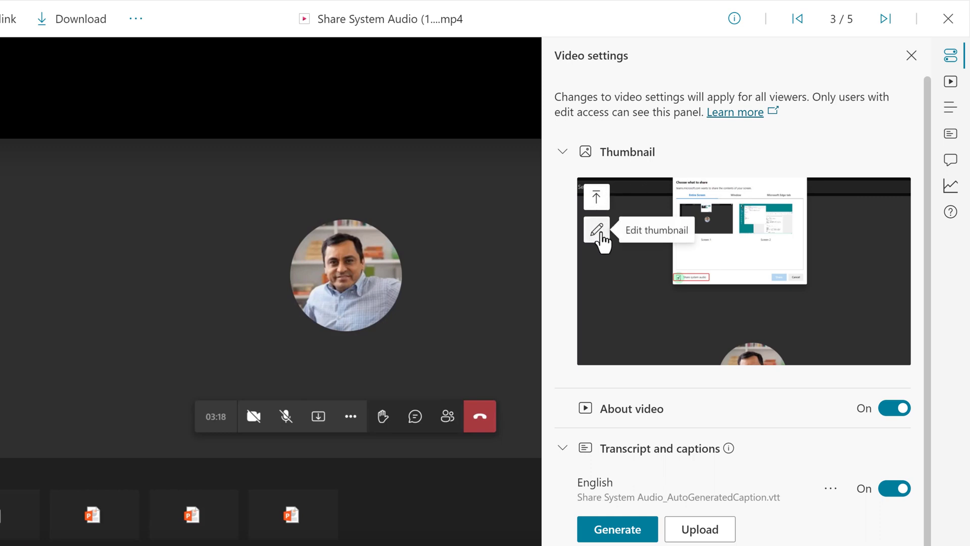
Set the 1:18 frame showing System Audio = All sounds as the thumbnail and close the viewer.
{"action": "left_click", "coordinate": [596, 230]}
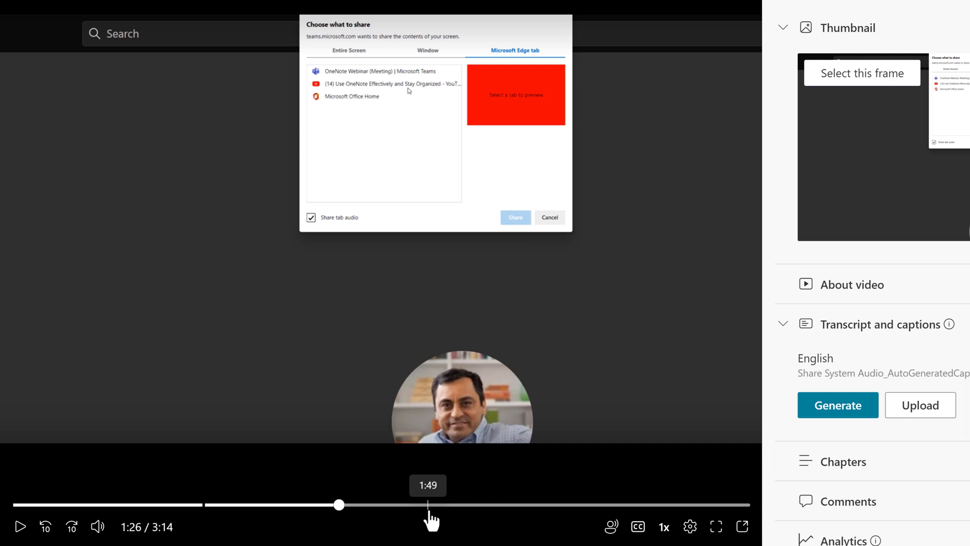
{"action": "mouse_move", "coordinate": [361, 516]}
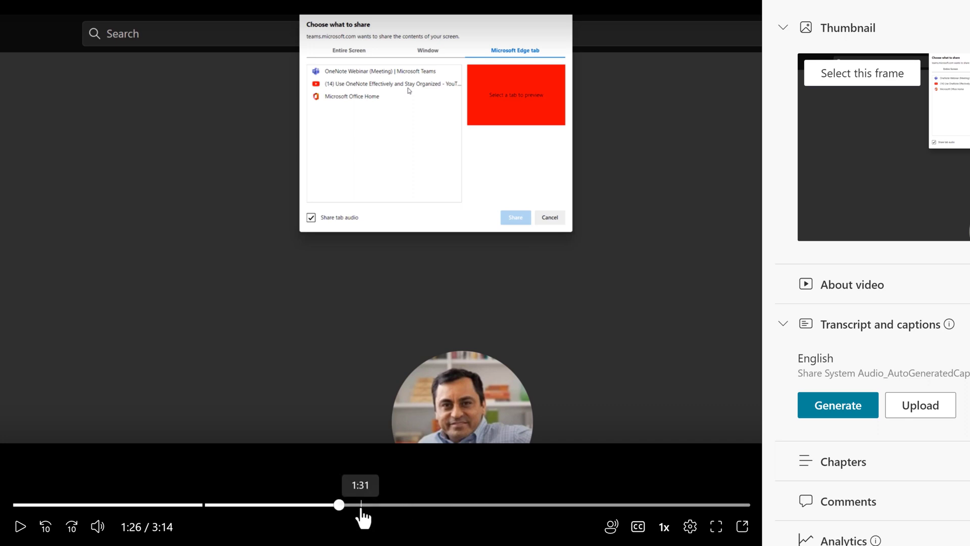
{"action": "mouse_move", "coordinate": [311, 505]}
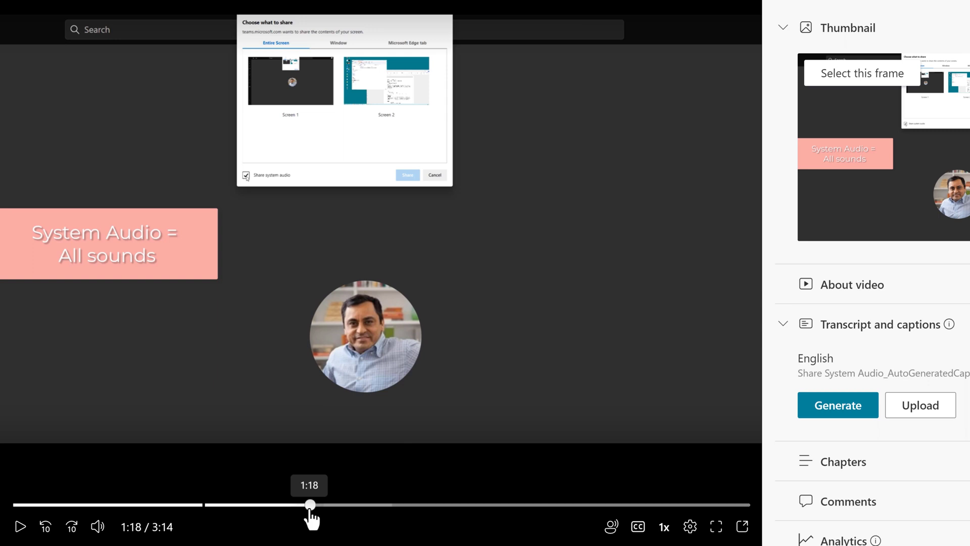
{"action": "mouse_move", "coordinate": [967, 265]}
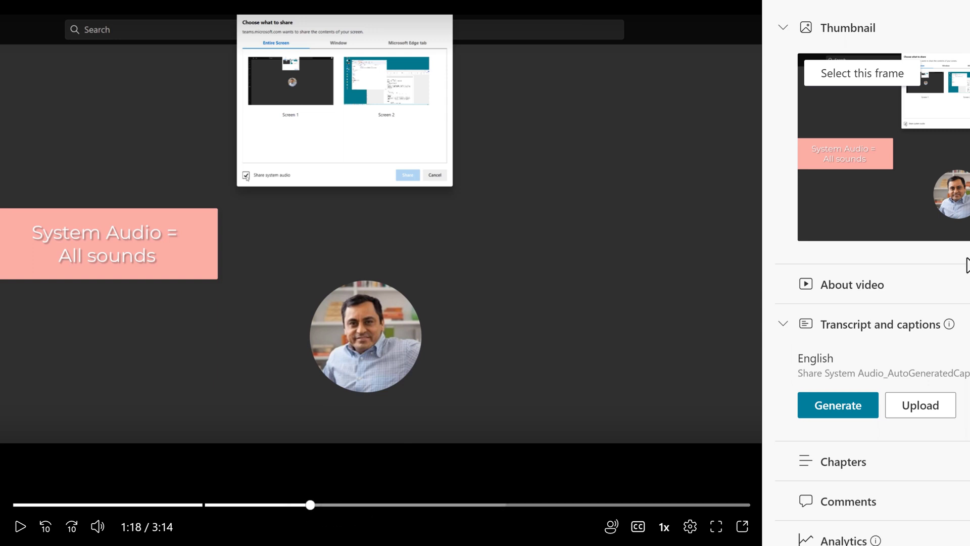
{"action": "mouse_move", "coordinate": [173, 285]}
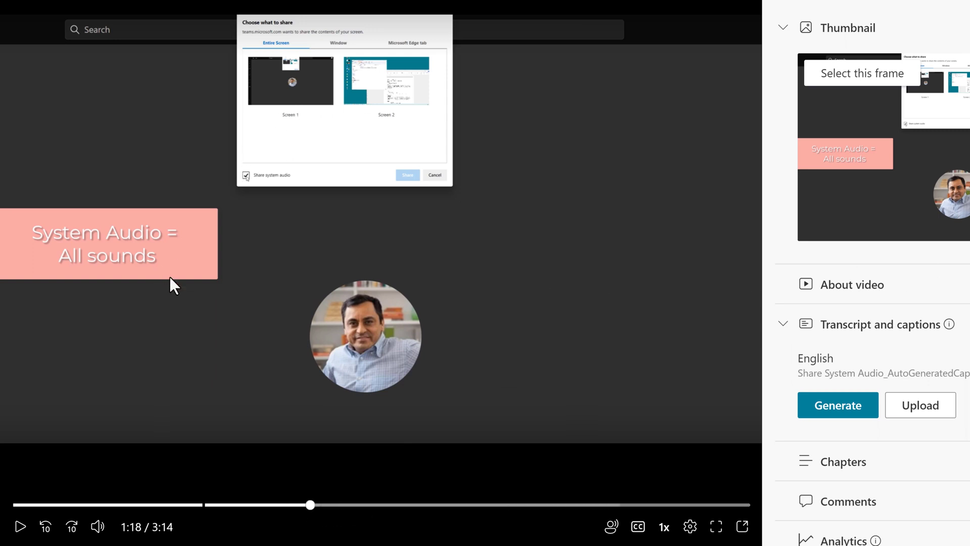
{"action": "mouse_move", "coordinate": [230, 292]}
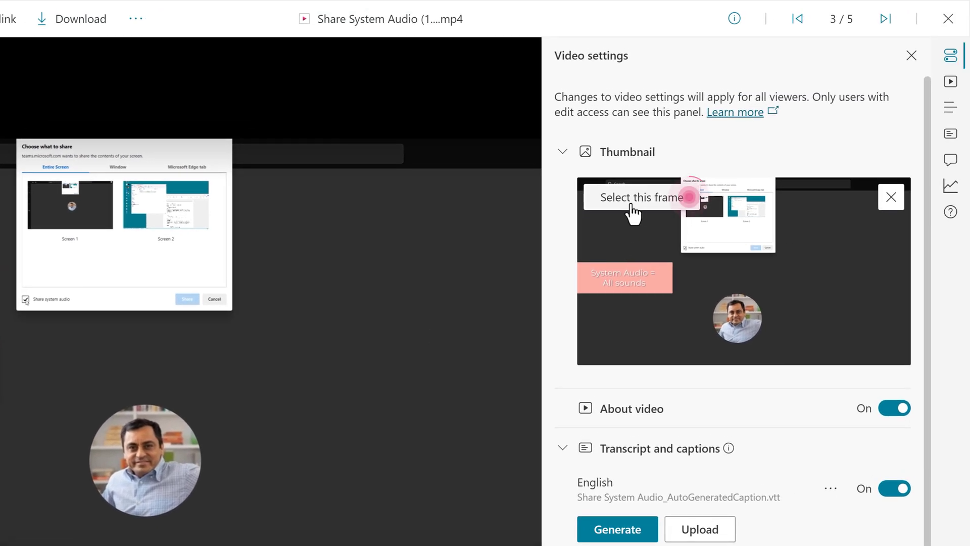
{"action": "left_click", "coordinate": [638, 198]}
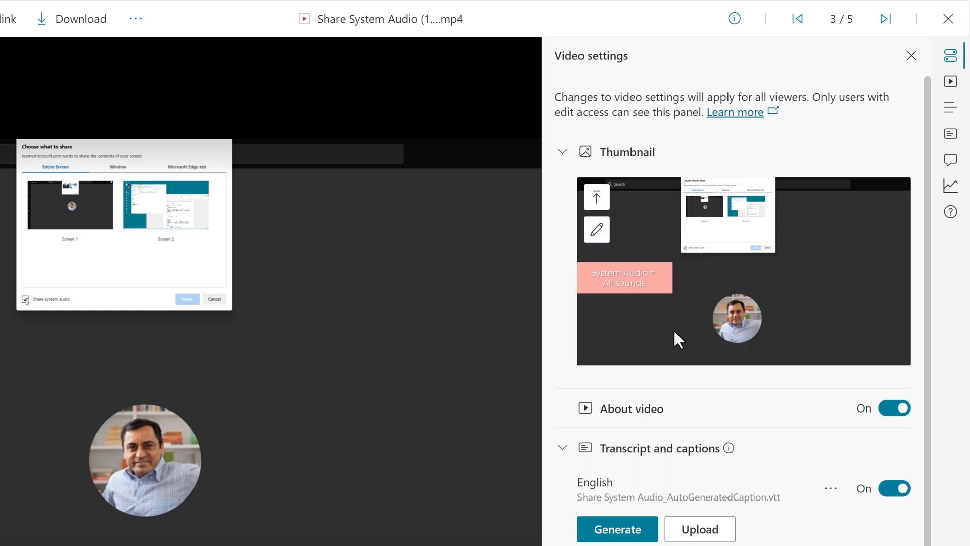
{"action": "mouse_move", "coordinate": [682, 348]}
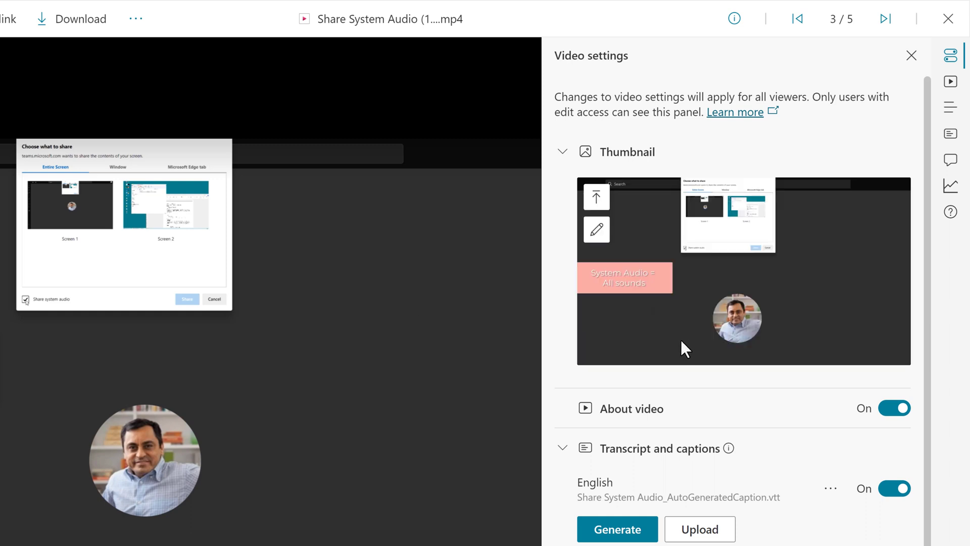
{"action": "mouse_move", "coordinate": [673, 377]}
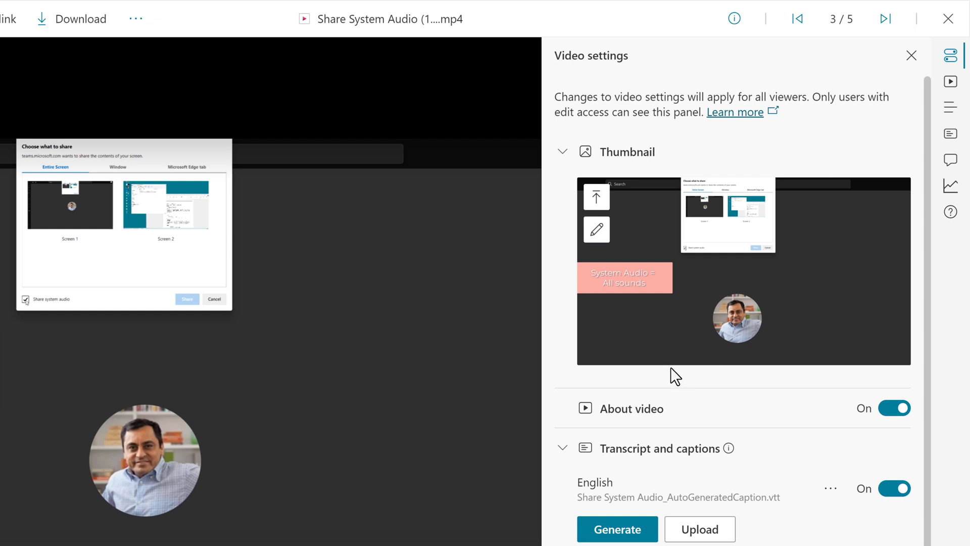
{"action": "mouse_move", "coordinate": [414, 498]}
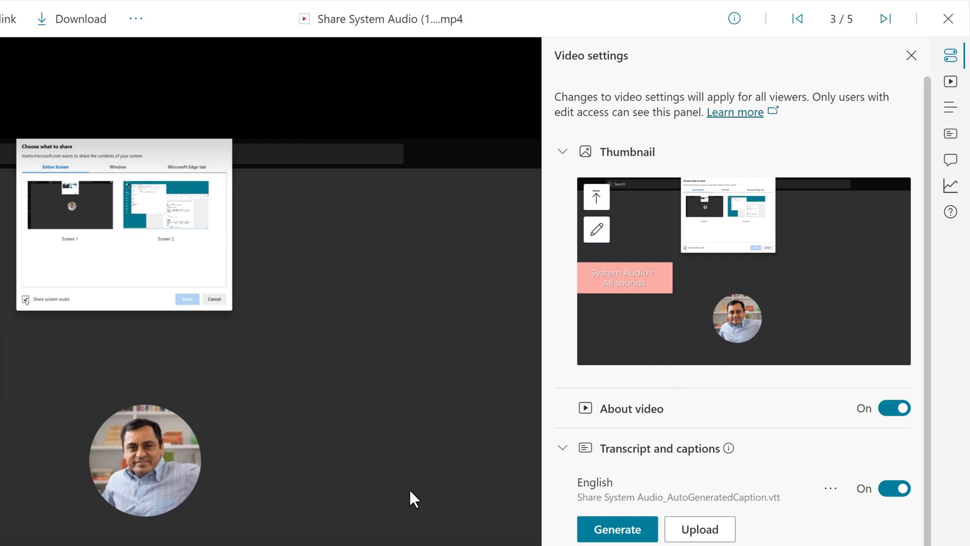
{"action": "left_click", "coordinate": [950, 55]}
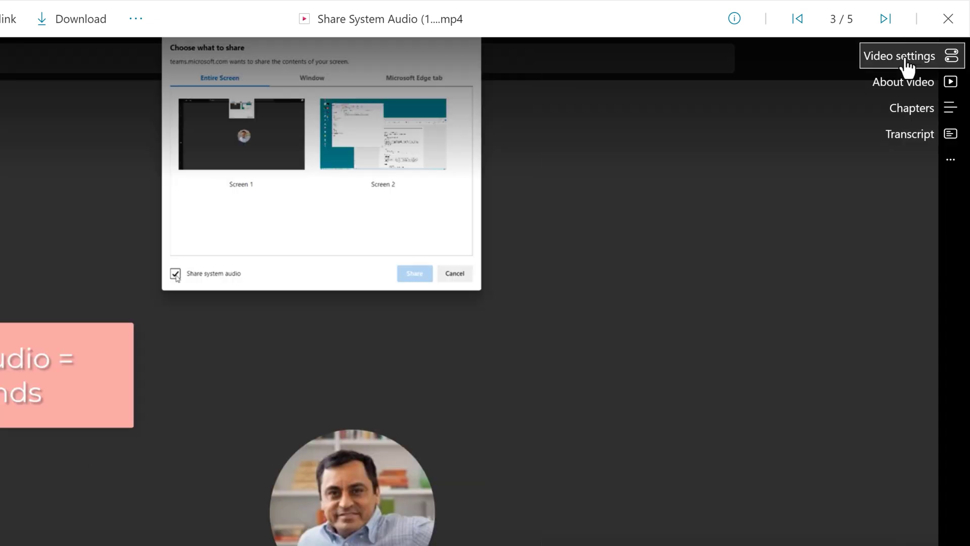
{"action": "mouse_move", "coordinate": [949, 18]}
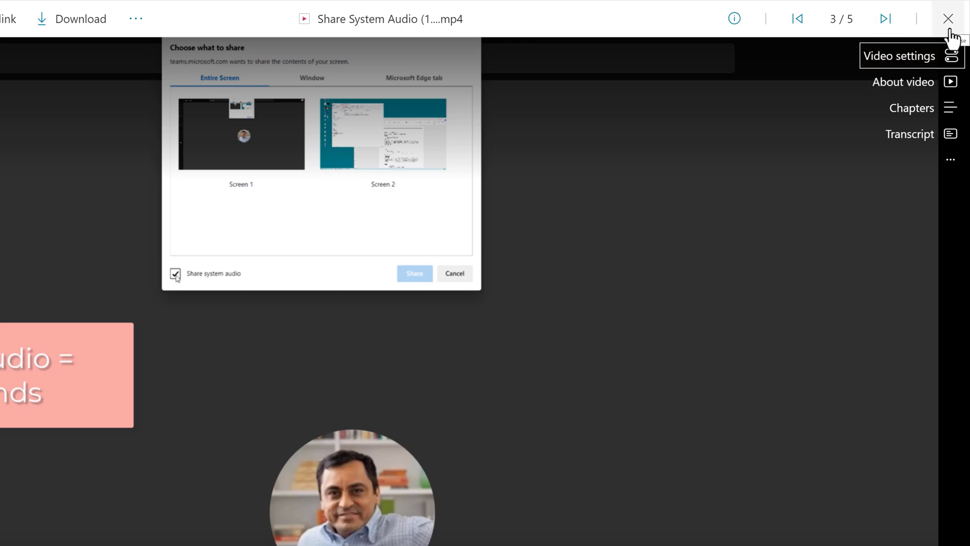
{"action": "left_click", "coordinate": [454, 273]}
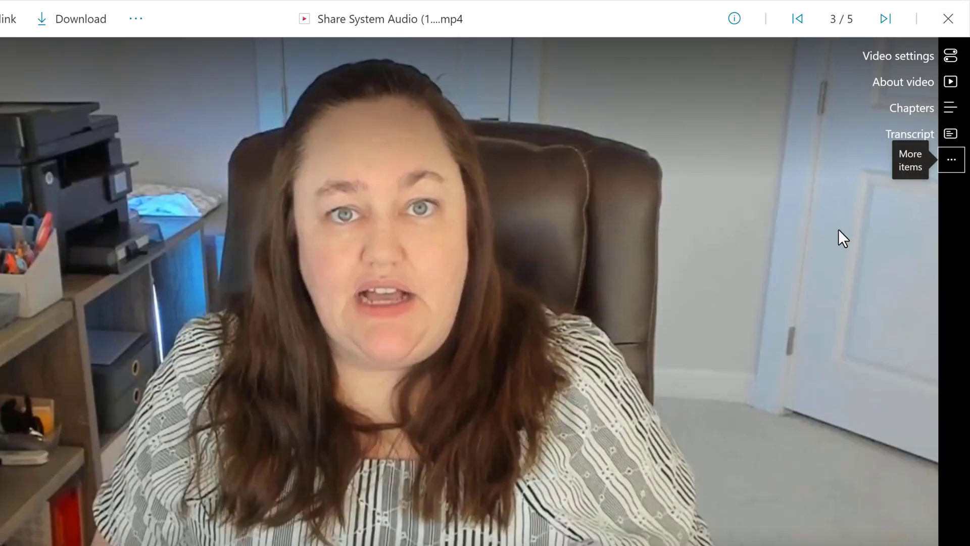
Return to the Video library showing Share System Audio (1).mp4 modified a few seconds ago.
{"action": "left_click", "coordinate": [948, 18]}
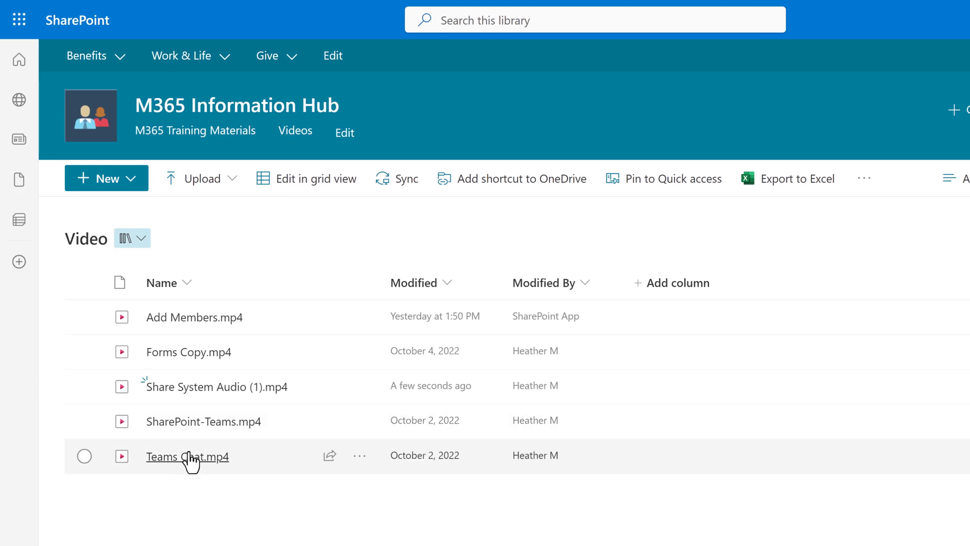
{"action": "mouse_move", "coordinate": [85, 393]}
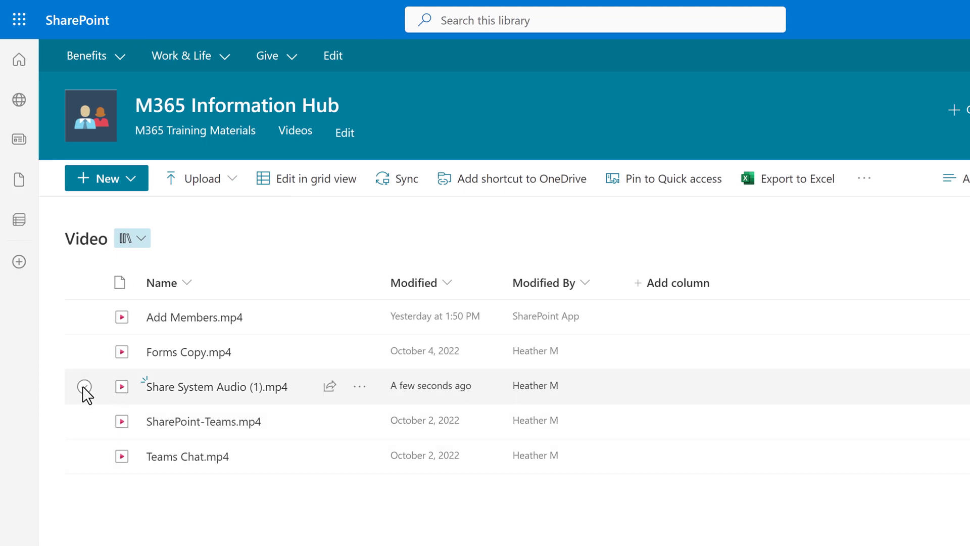
{"action": "mouse_move", "coordinate": [91, 506]}
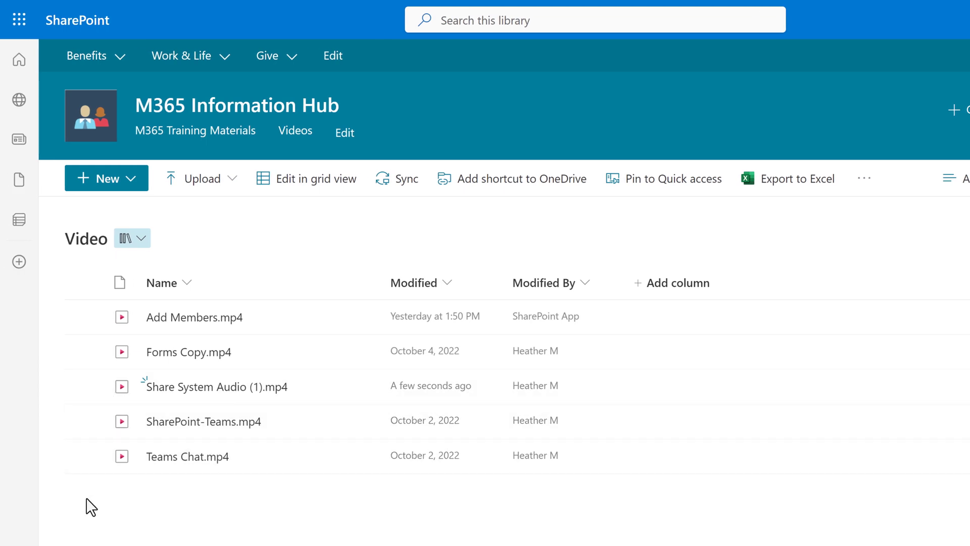